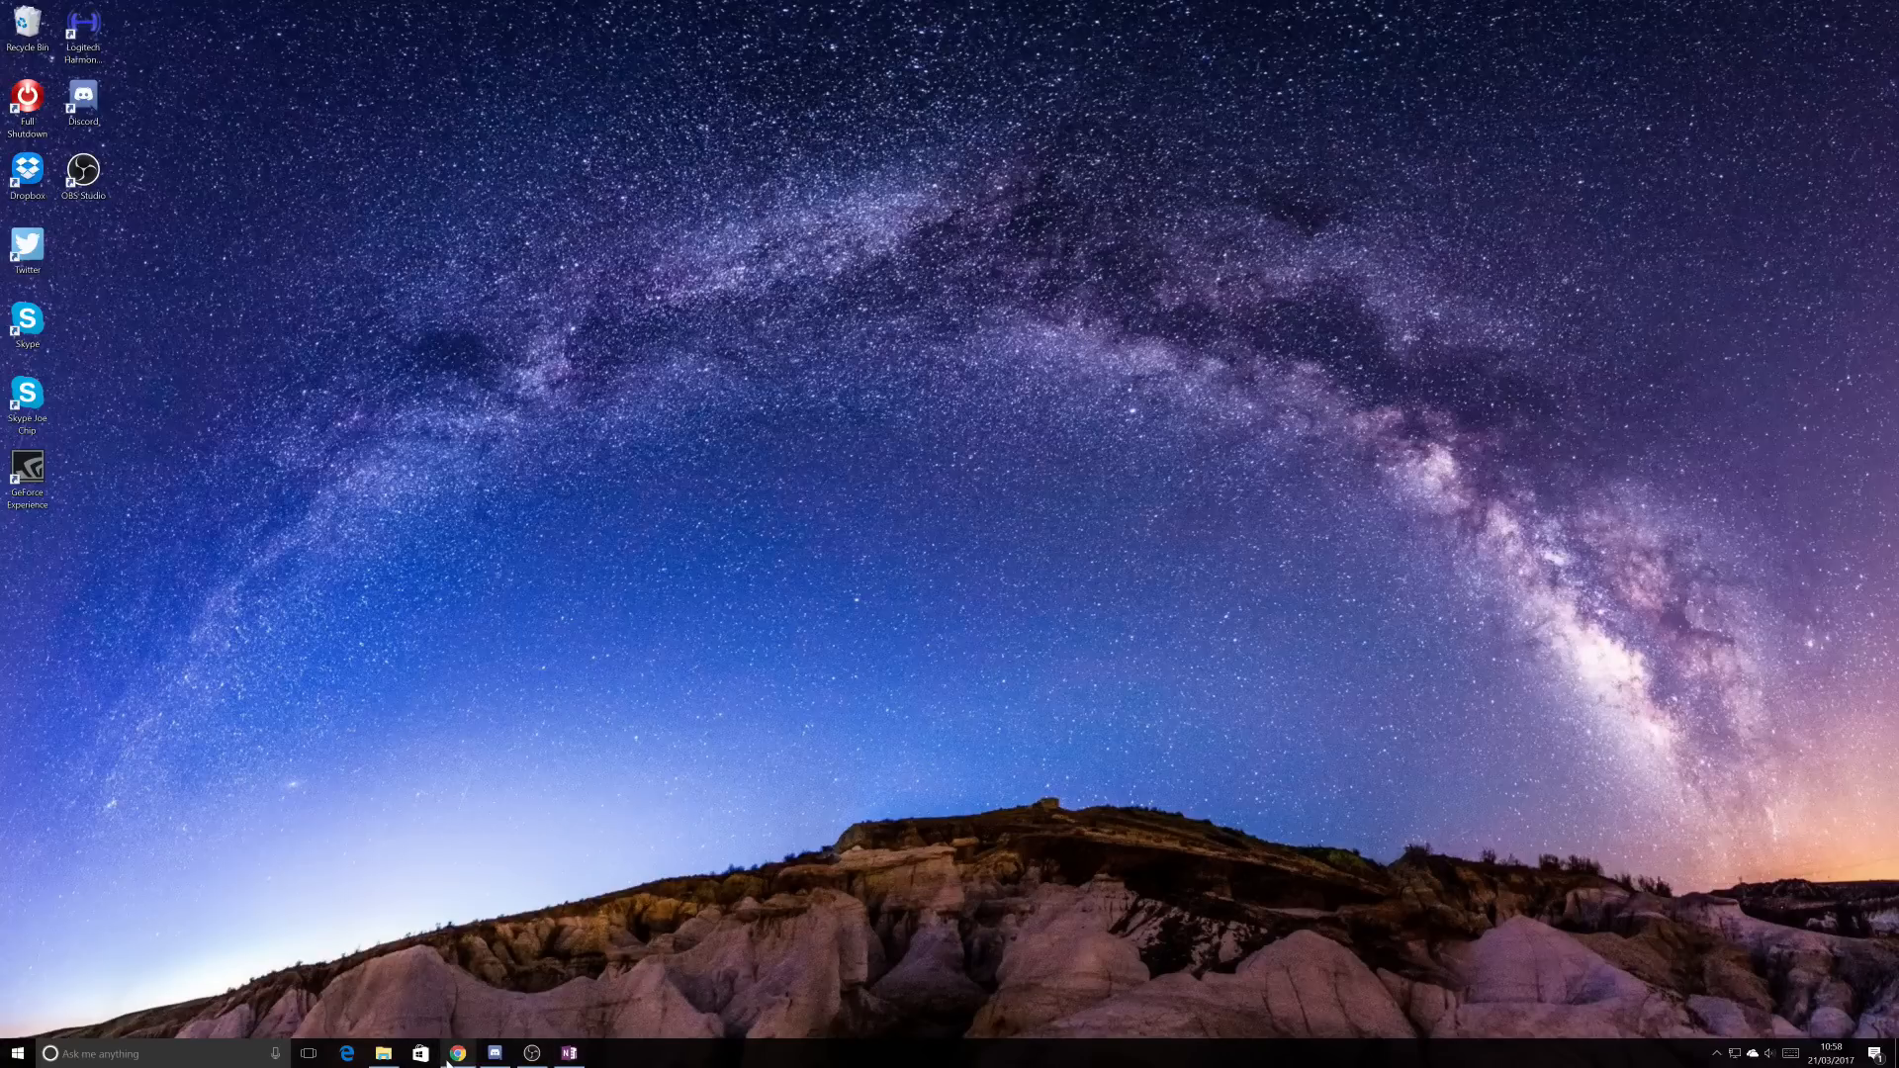
- Bring Chrome forward to show the PS4 System Software 4.50 update page
left_click(457, 1052)
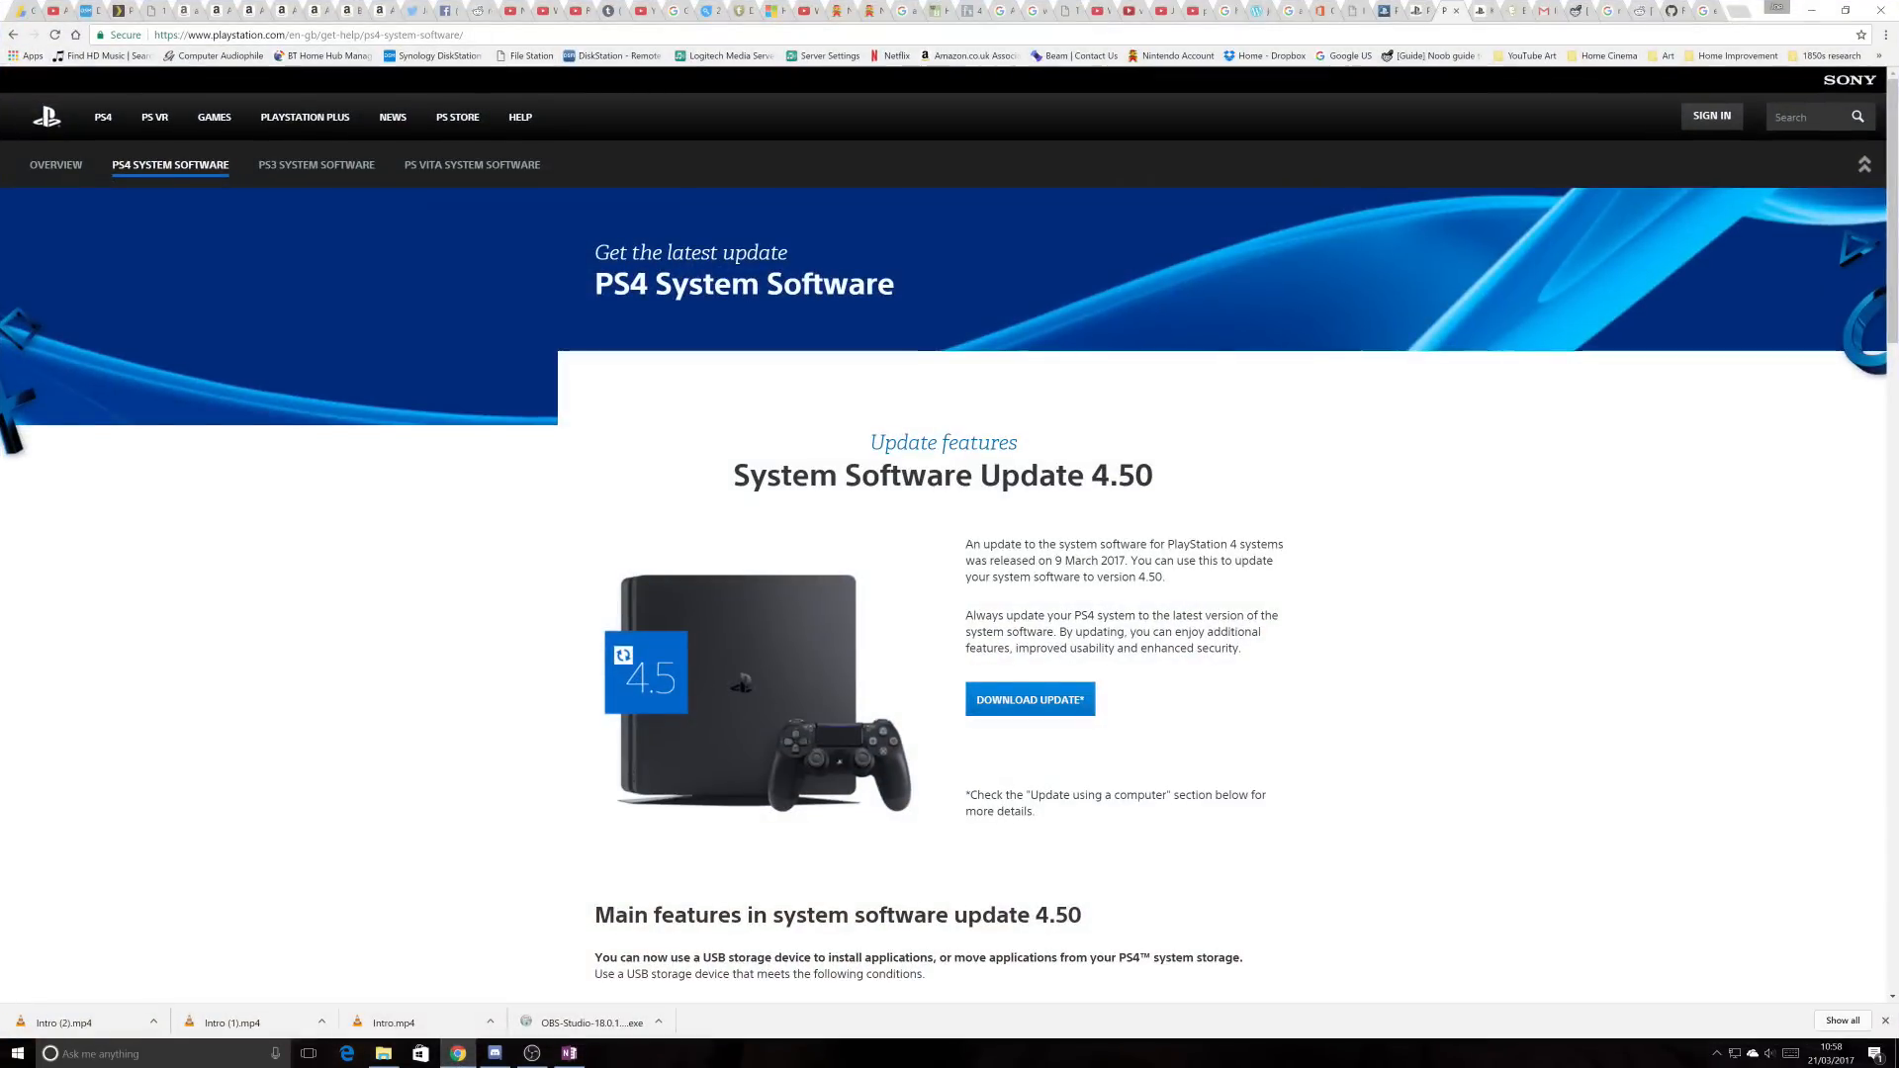
mouse_move(1136, 810)
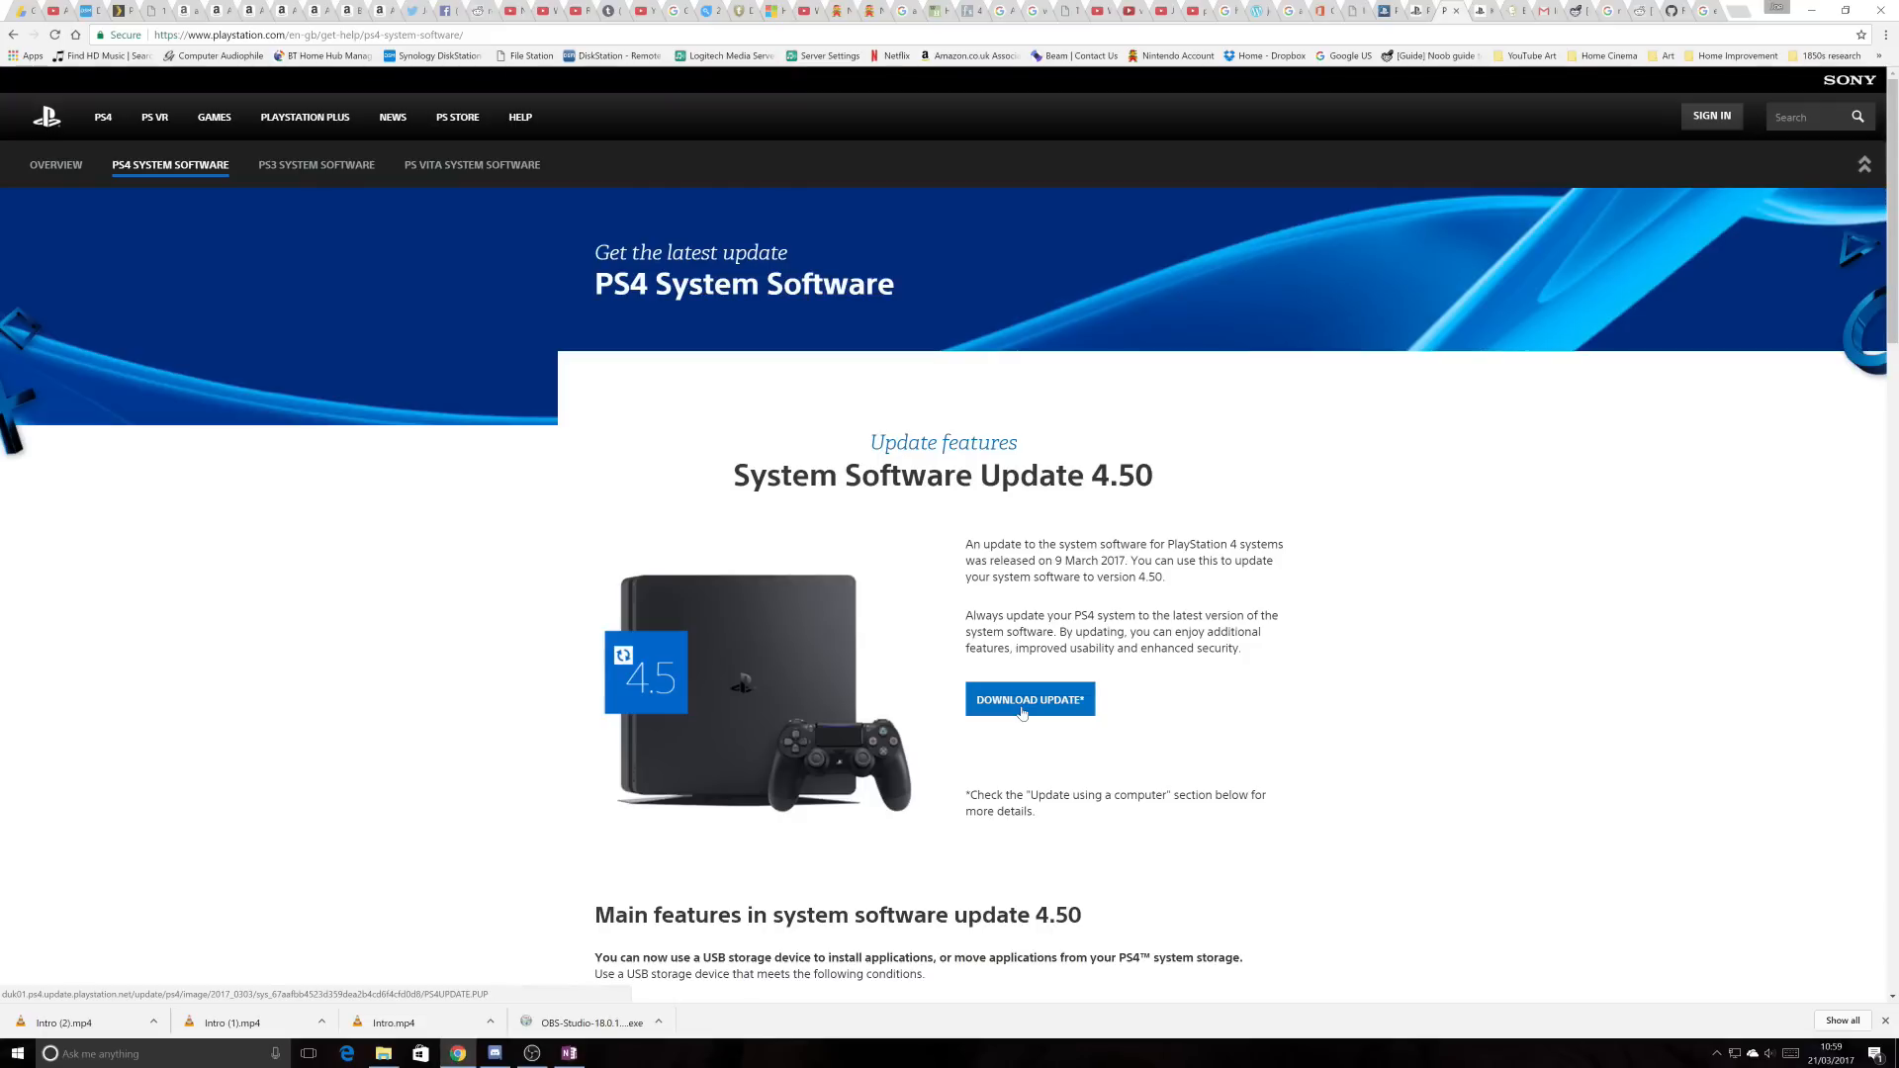
mouse_move(1054, 726)
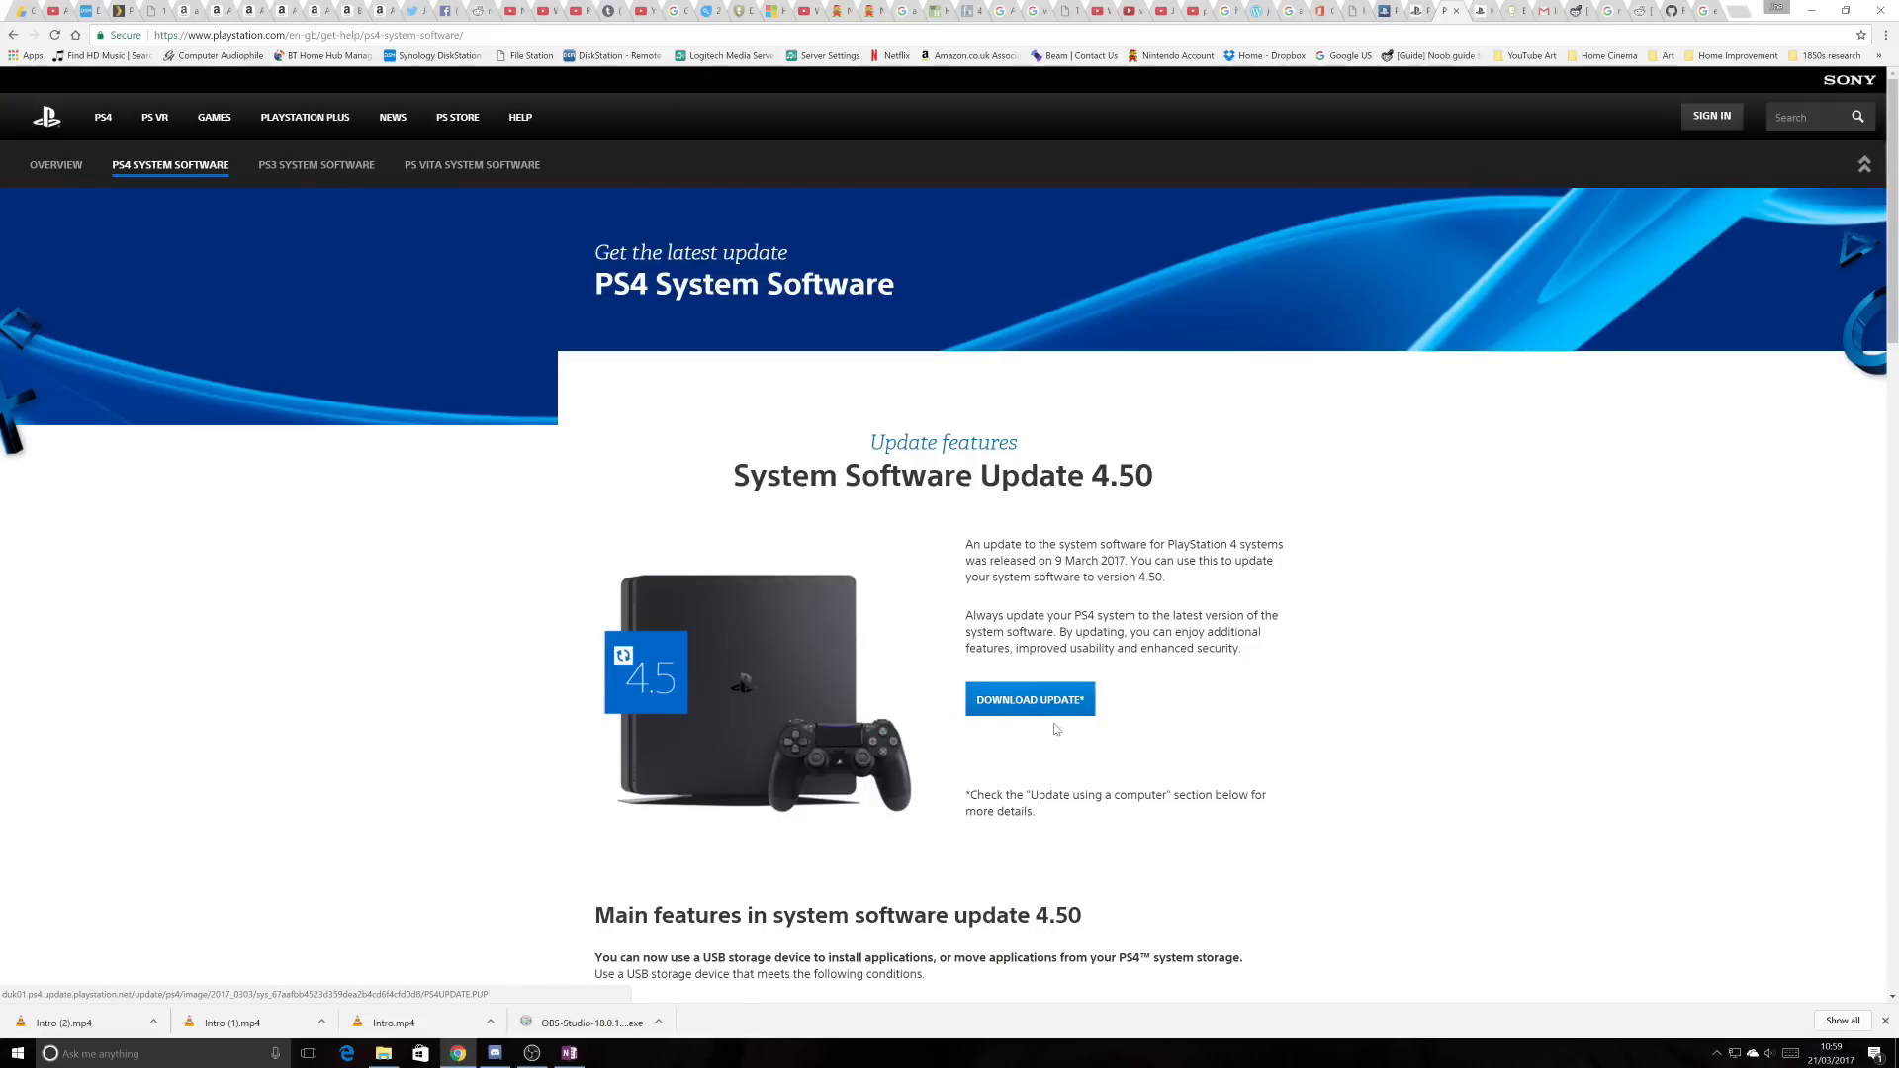
- Scroll through and read the 'Perform a new installation of the system software' steps
scroll("down", 3)
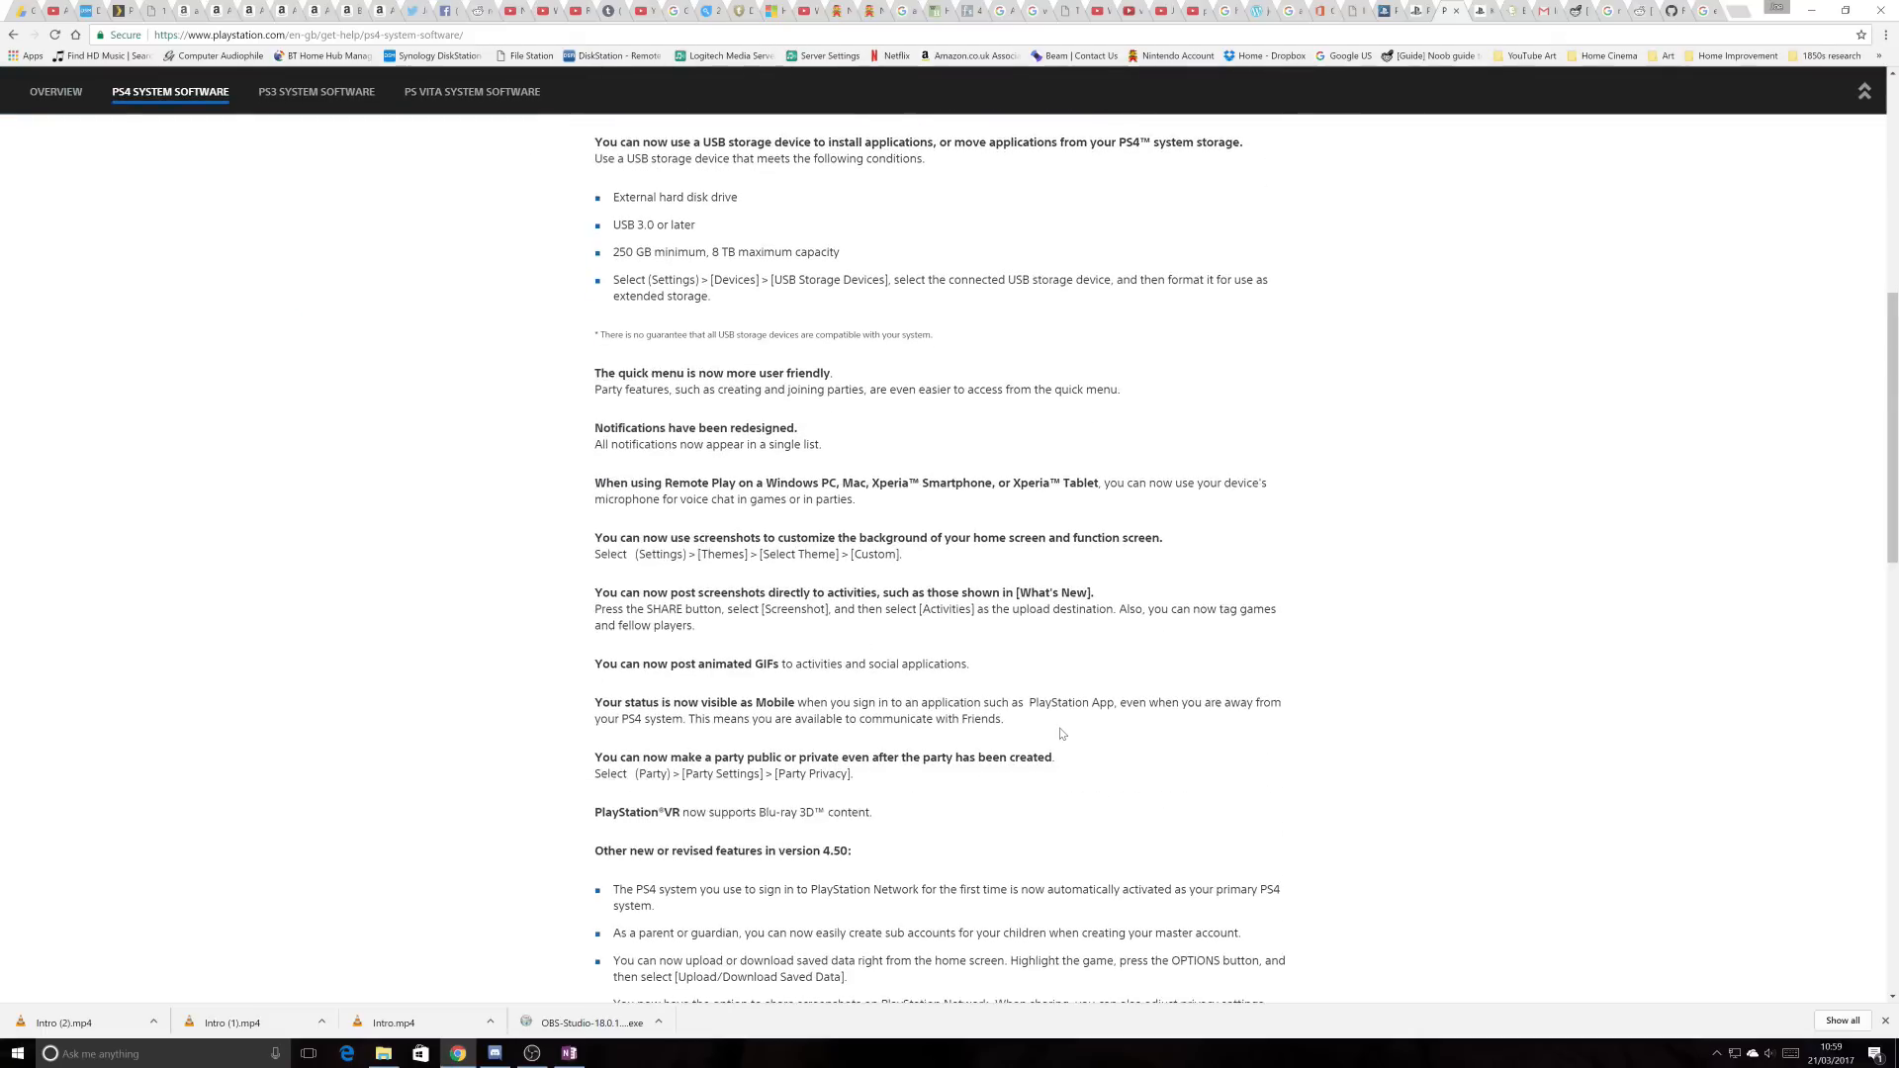
scroll("down", 3)
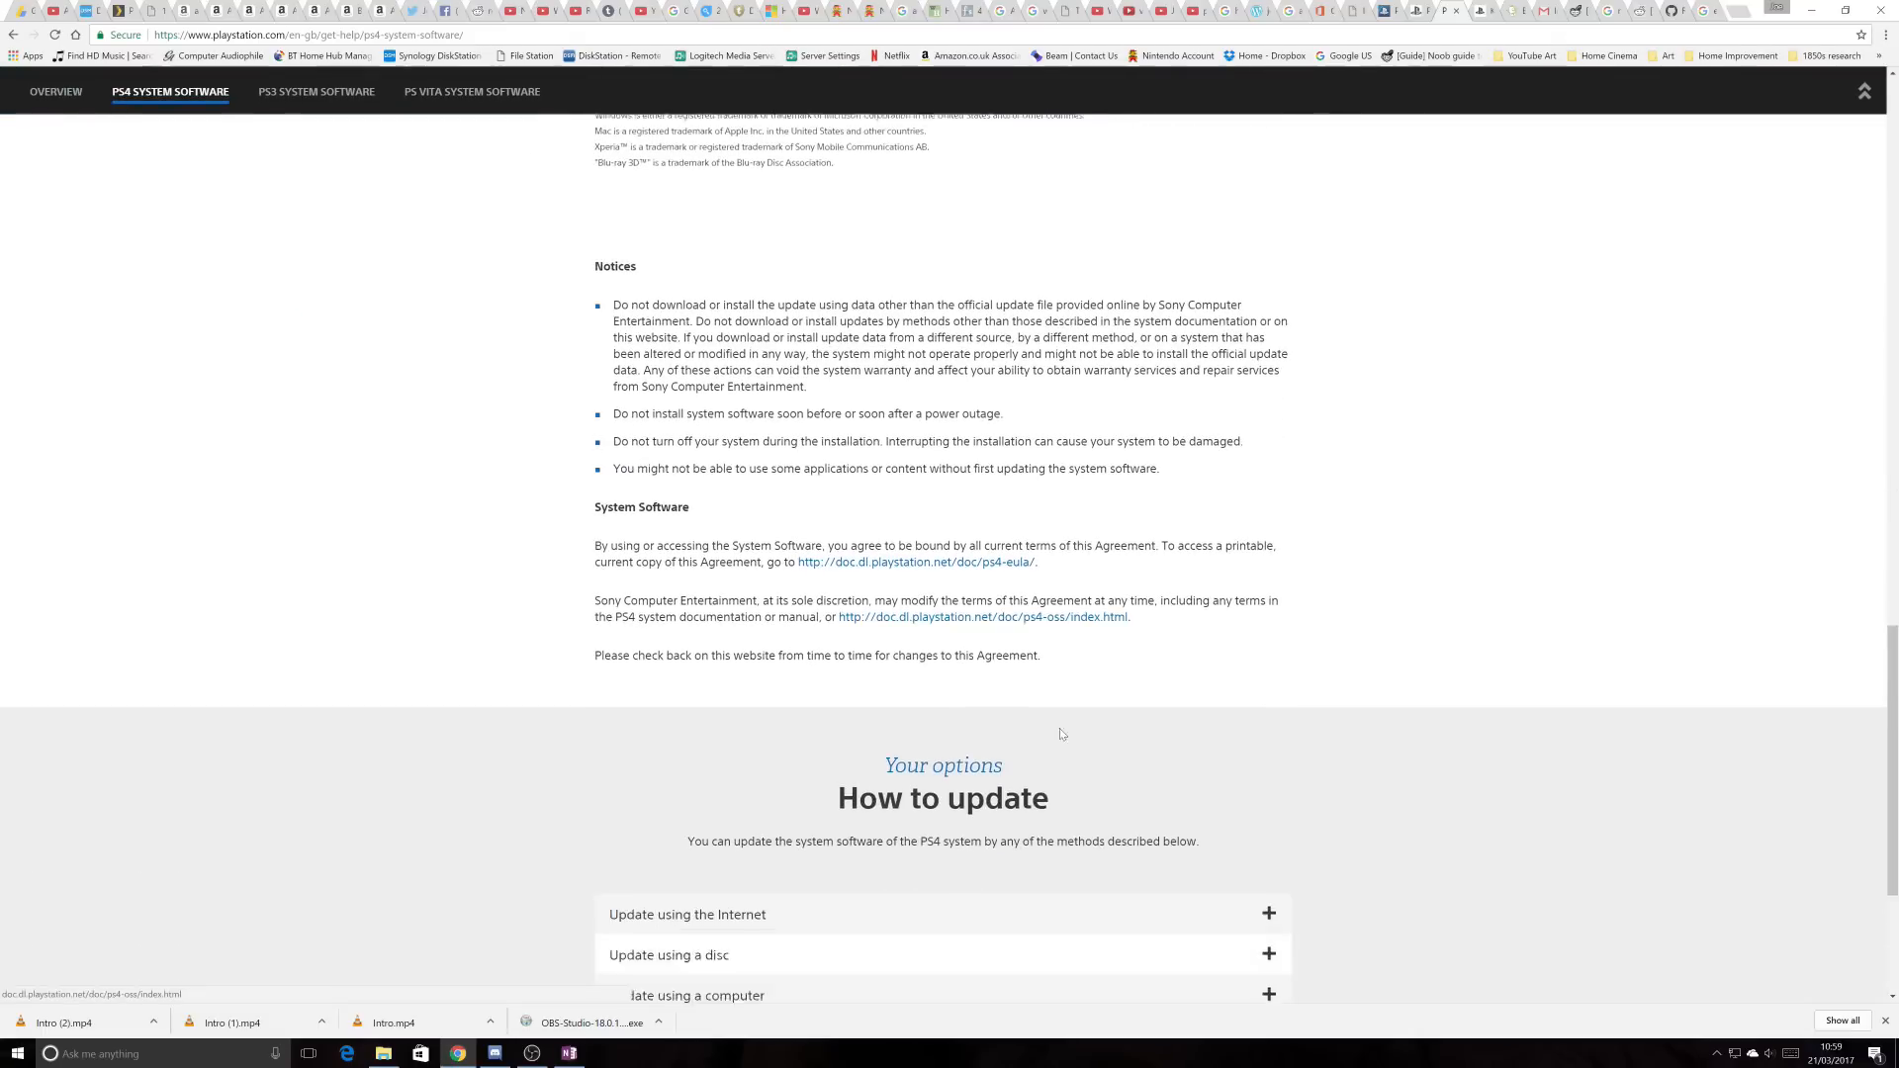
scroll("down", 3)
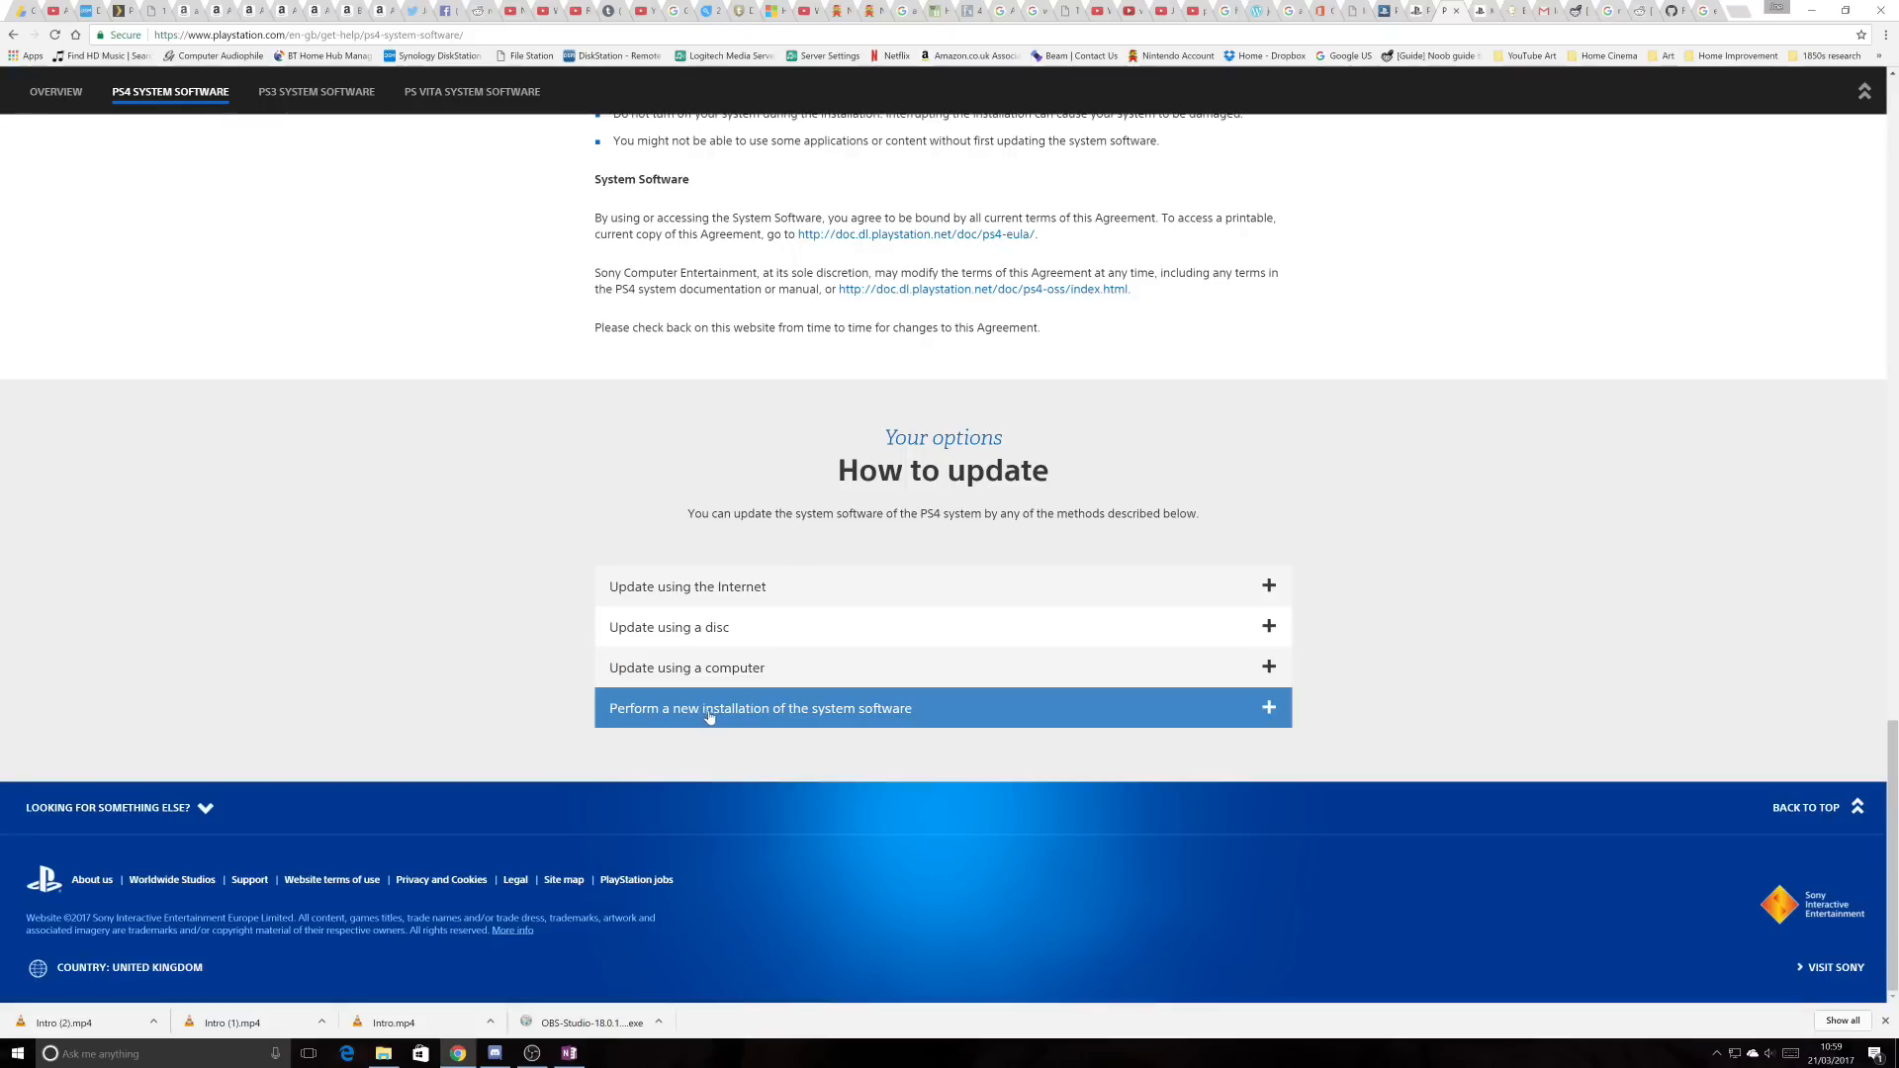
mouse_move(861, 722)
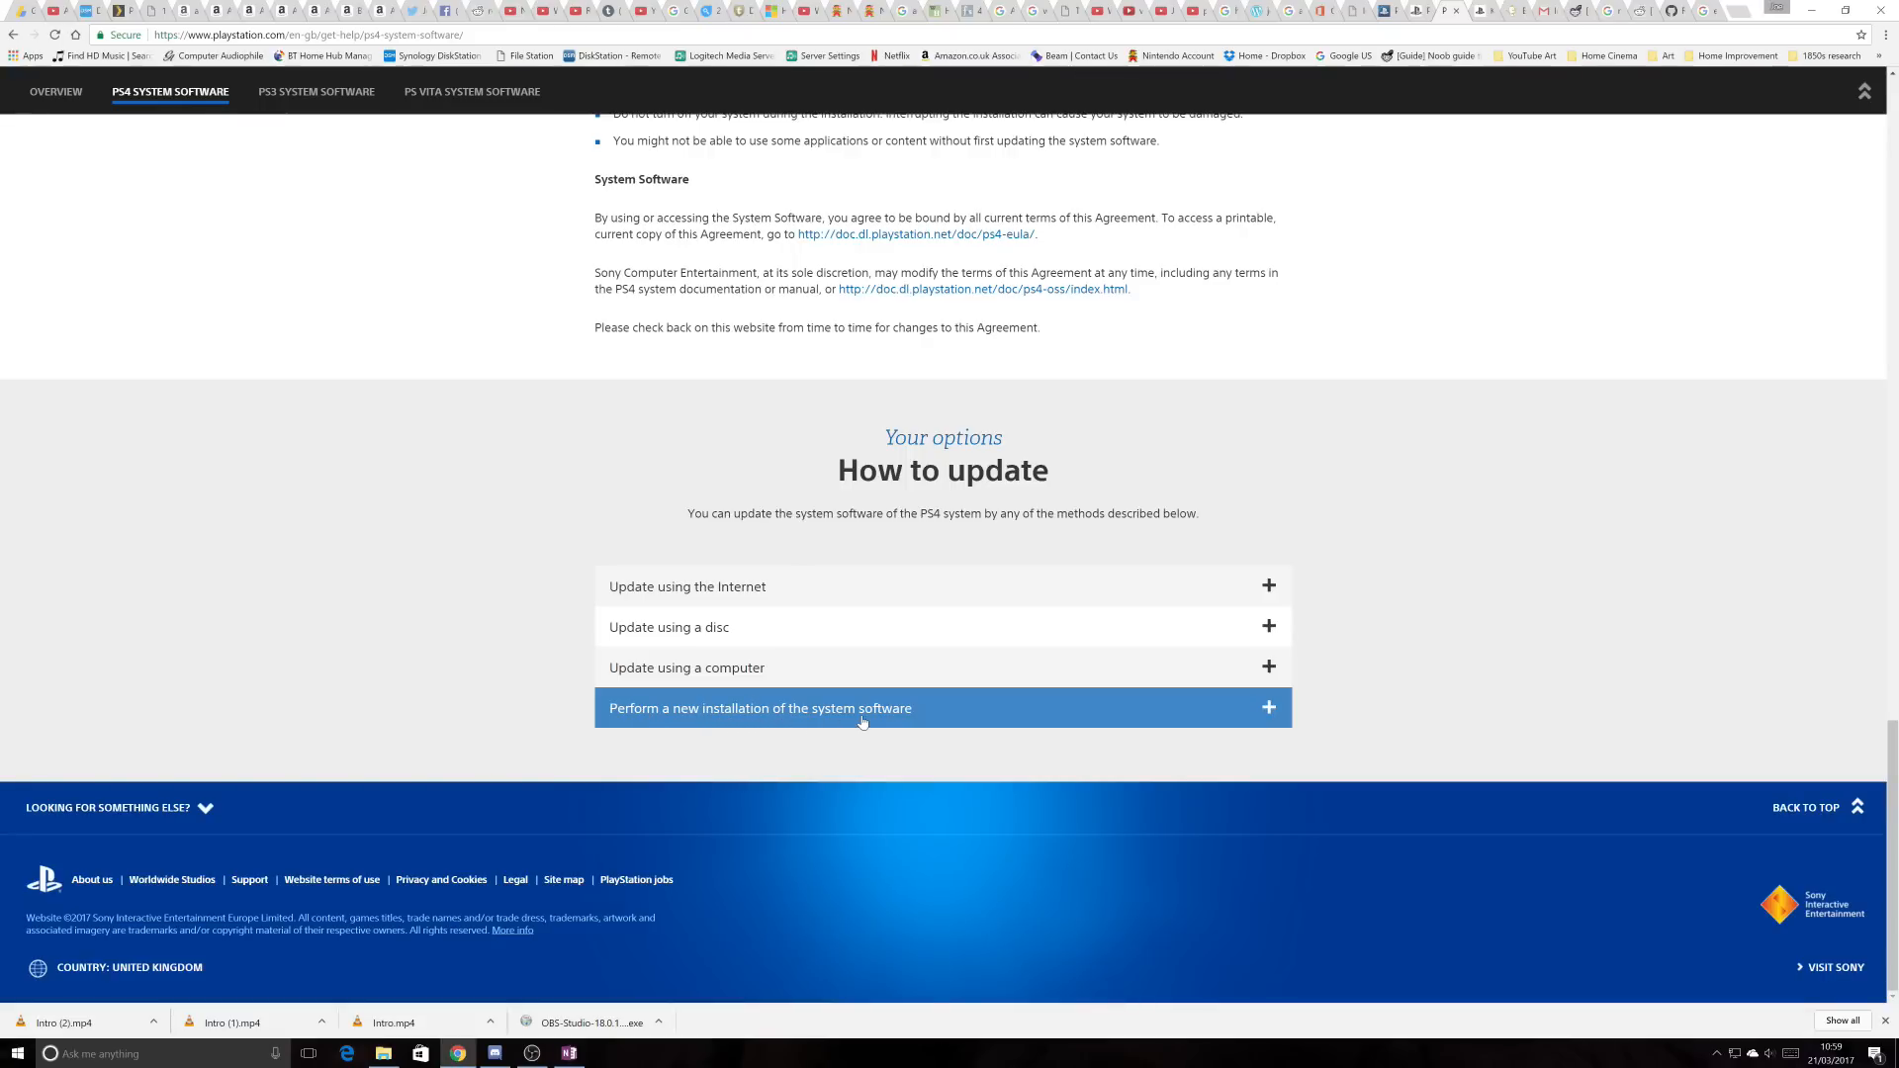
mouse_move(1272, 711)
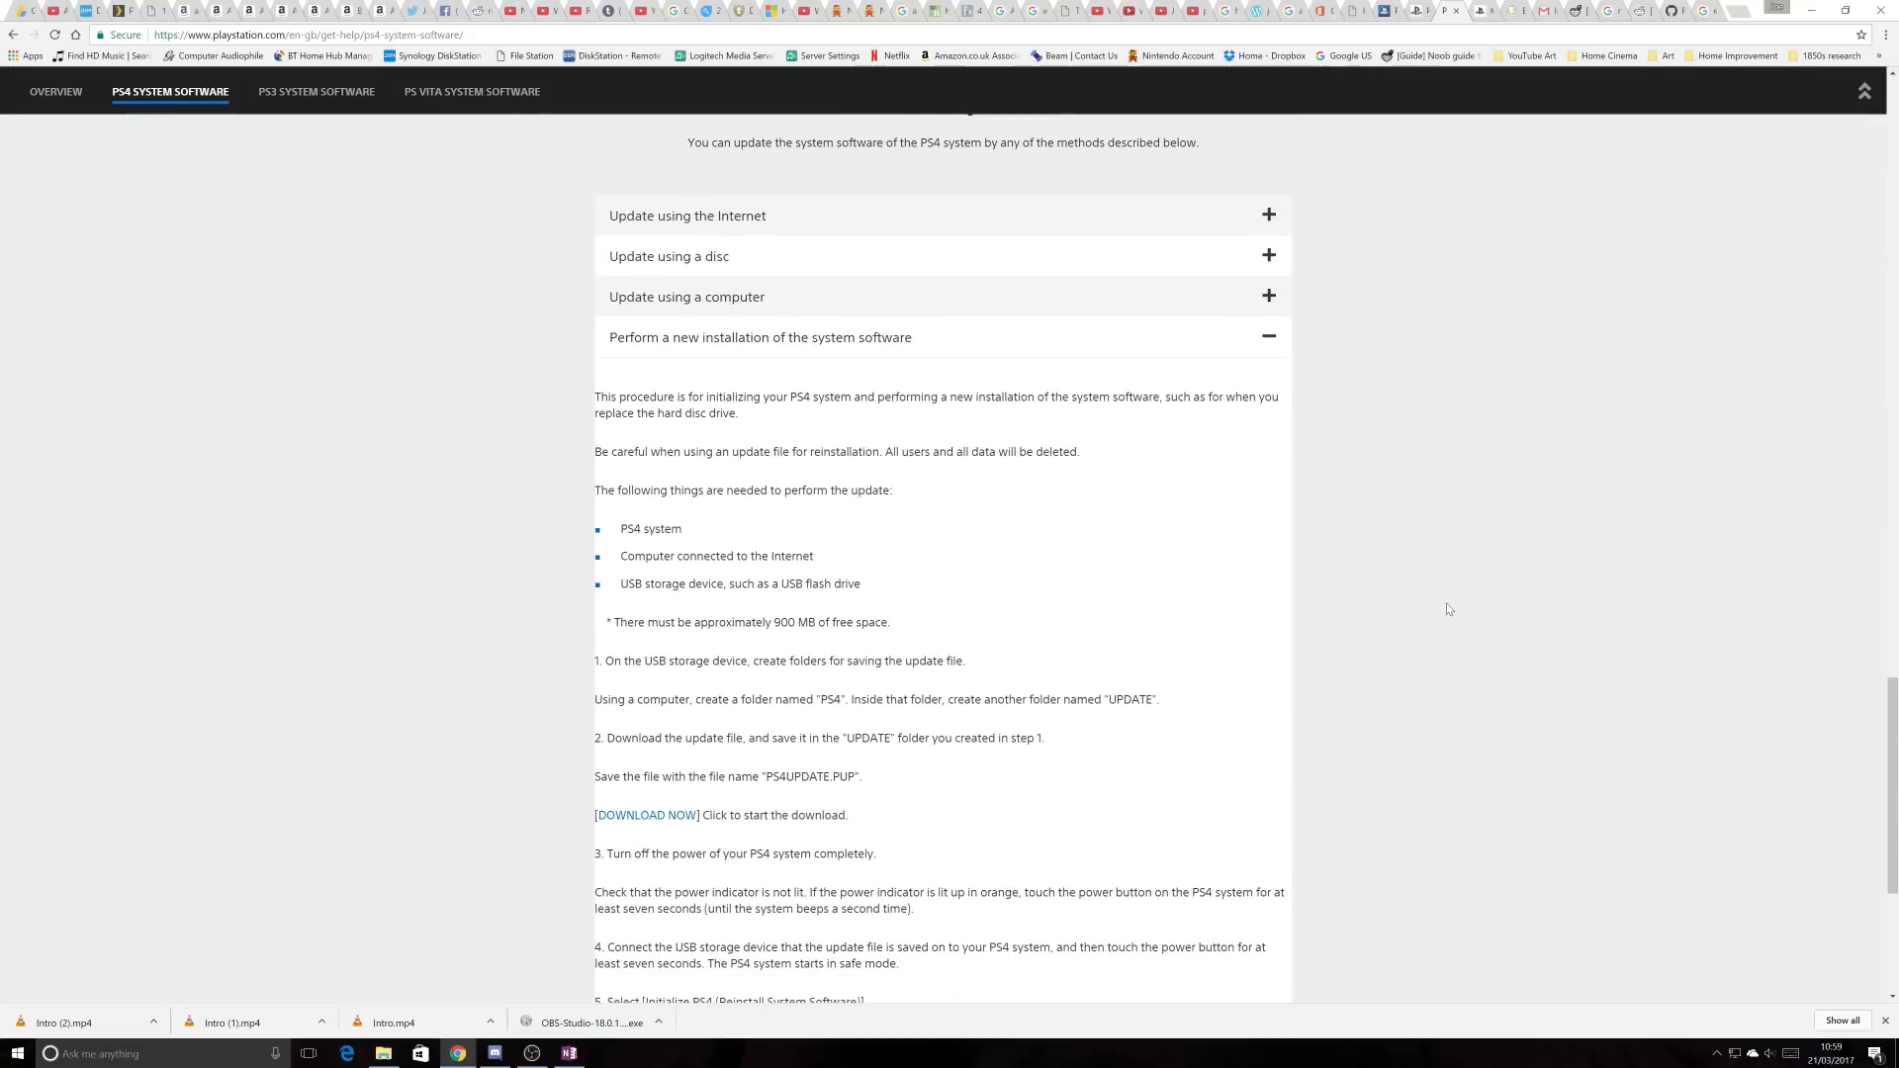
scroll("down", 3)
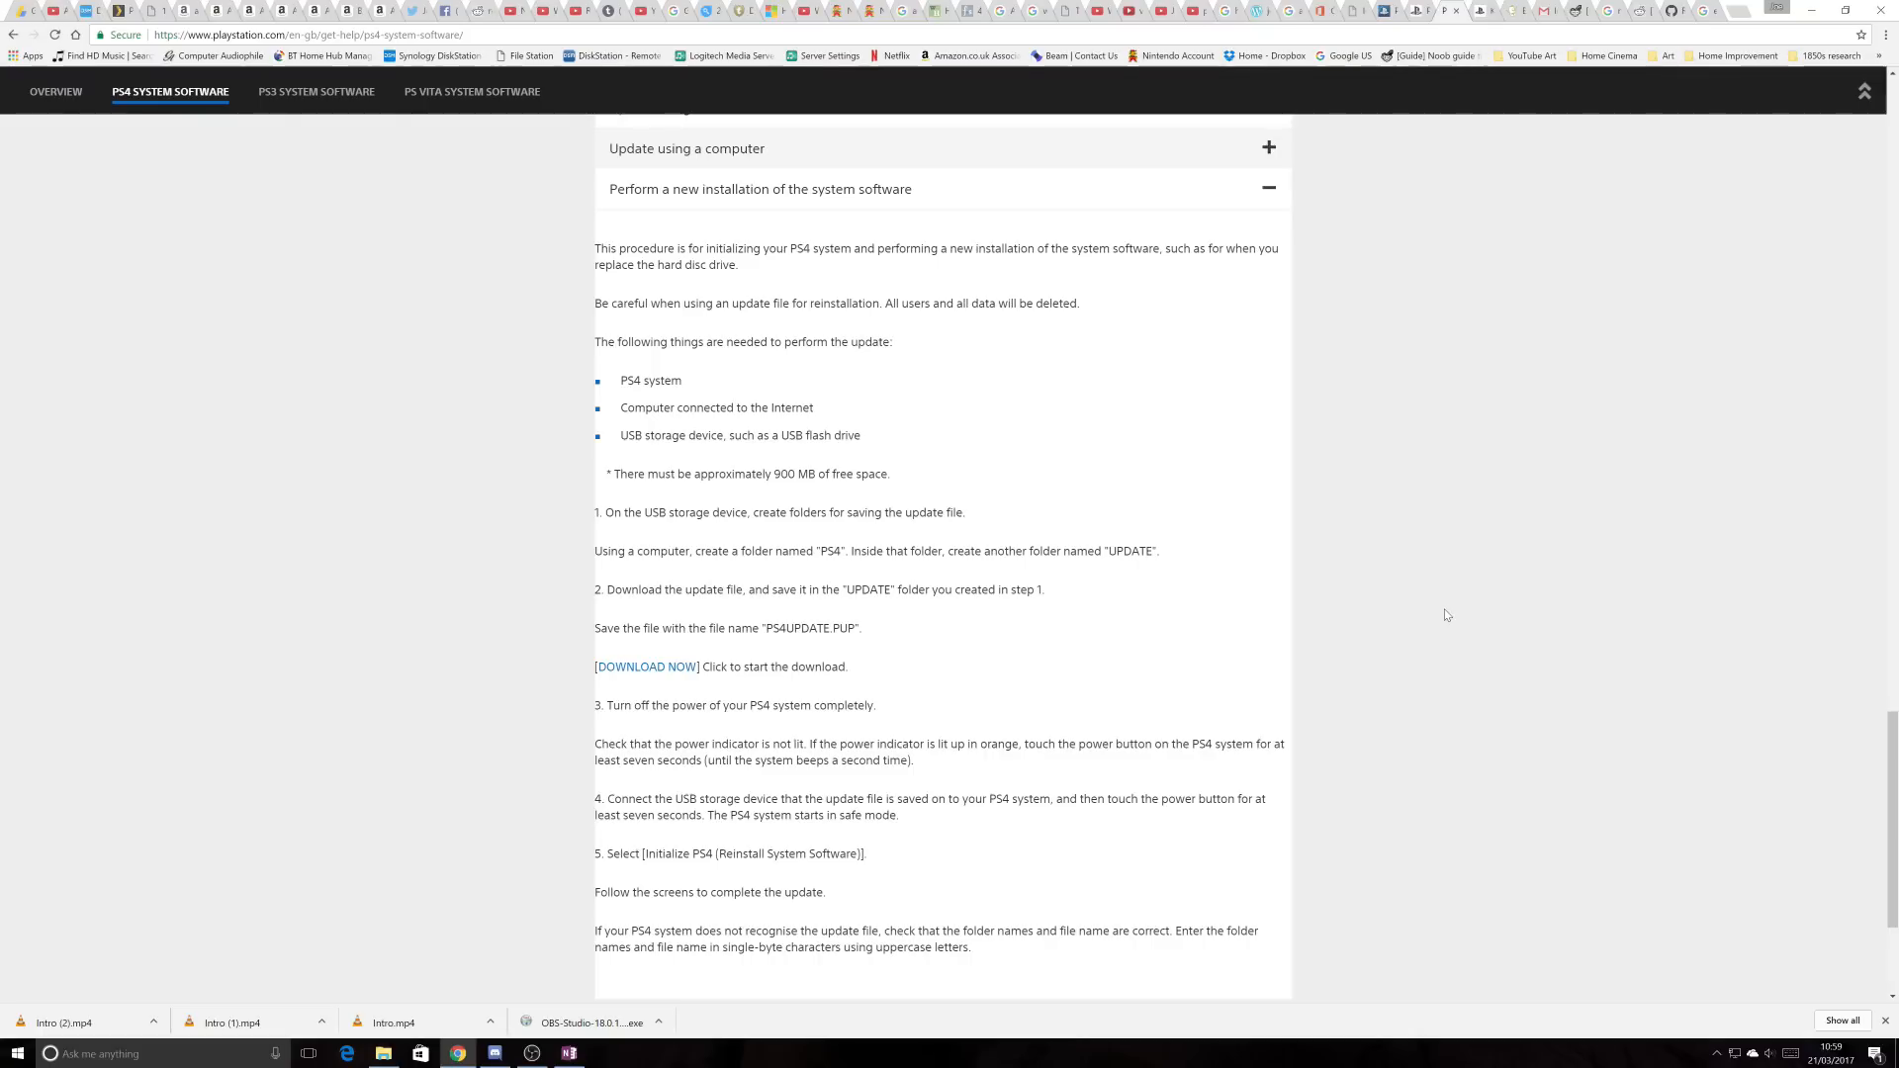
scroll("down", 3)
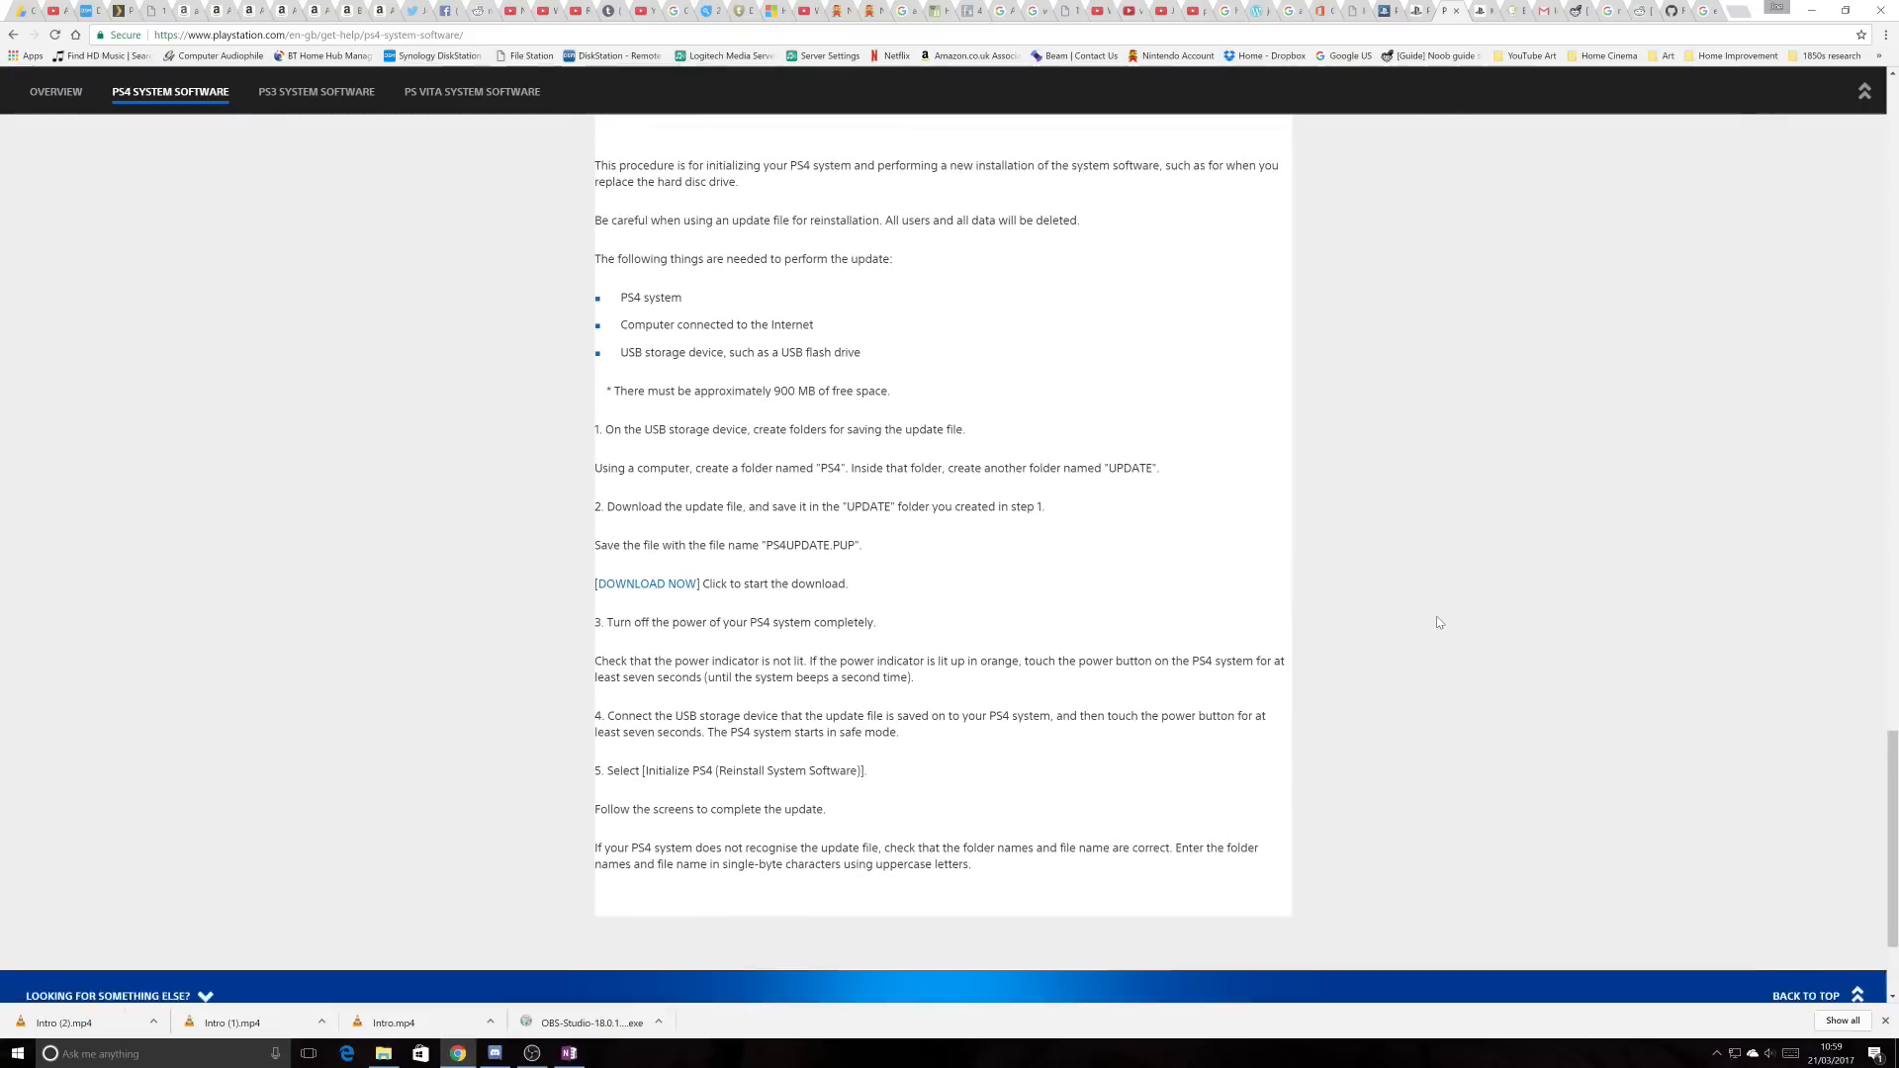
scroll("up", 3)
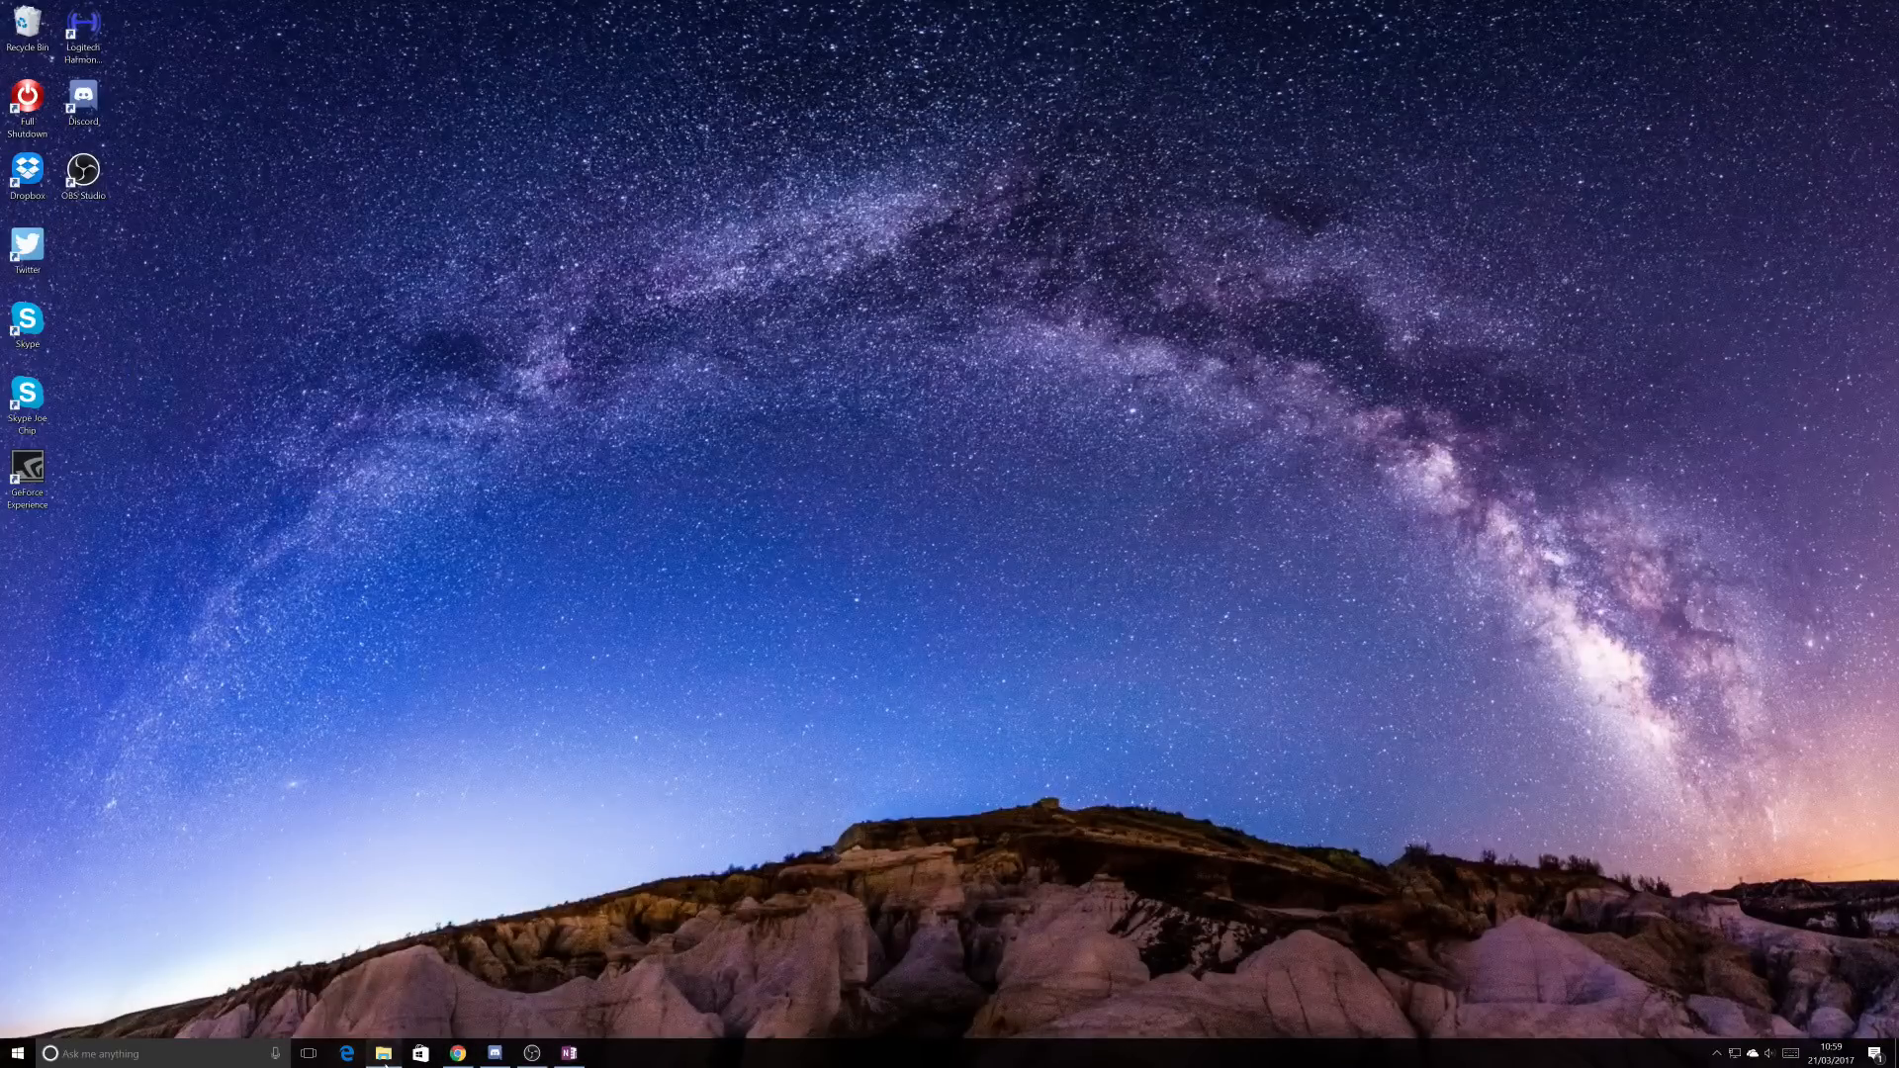
- Show the USB drive (D:) and PS4 > UPDATE folder windows side by side
left_click(383, 1053)
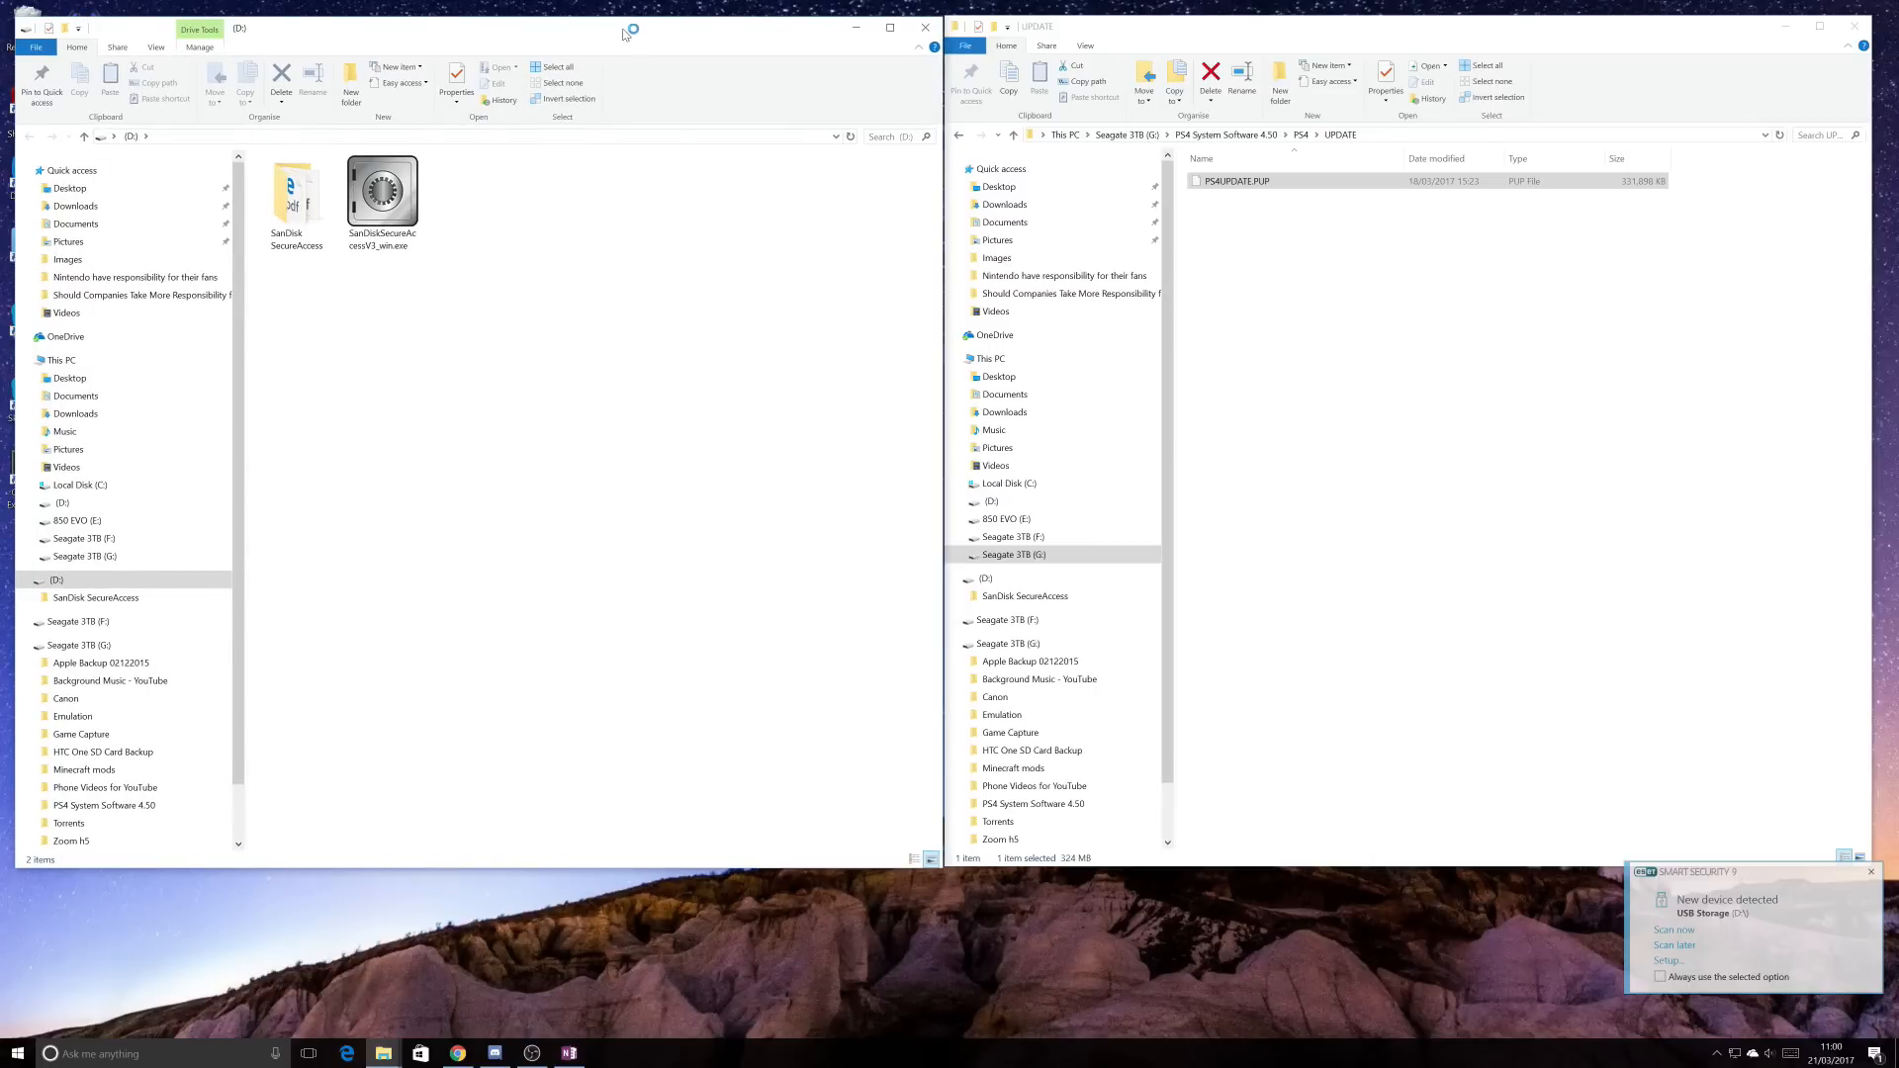
mouse_move(662, 179)
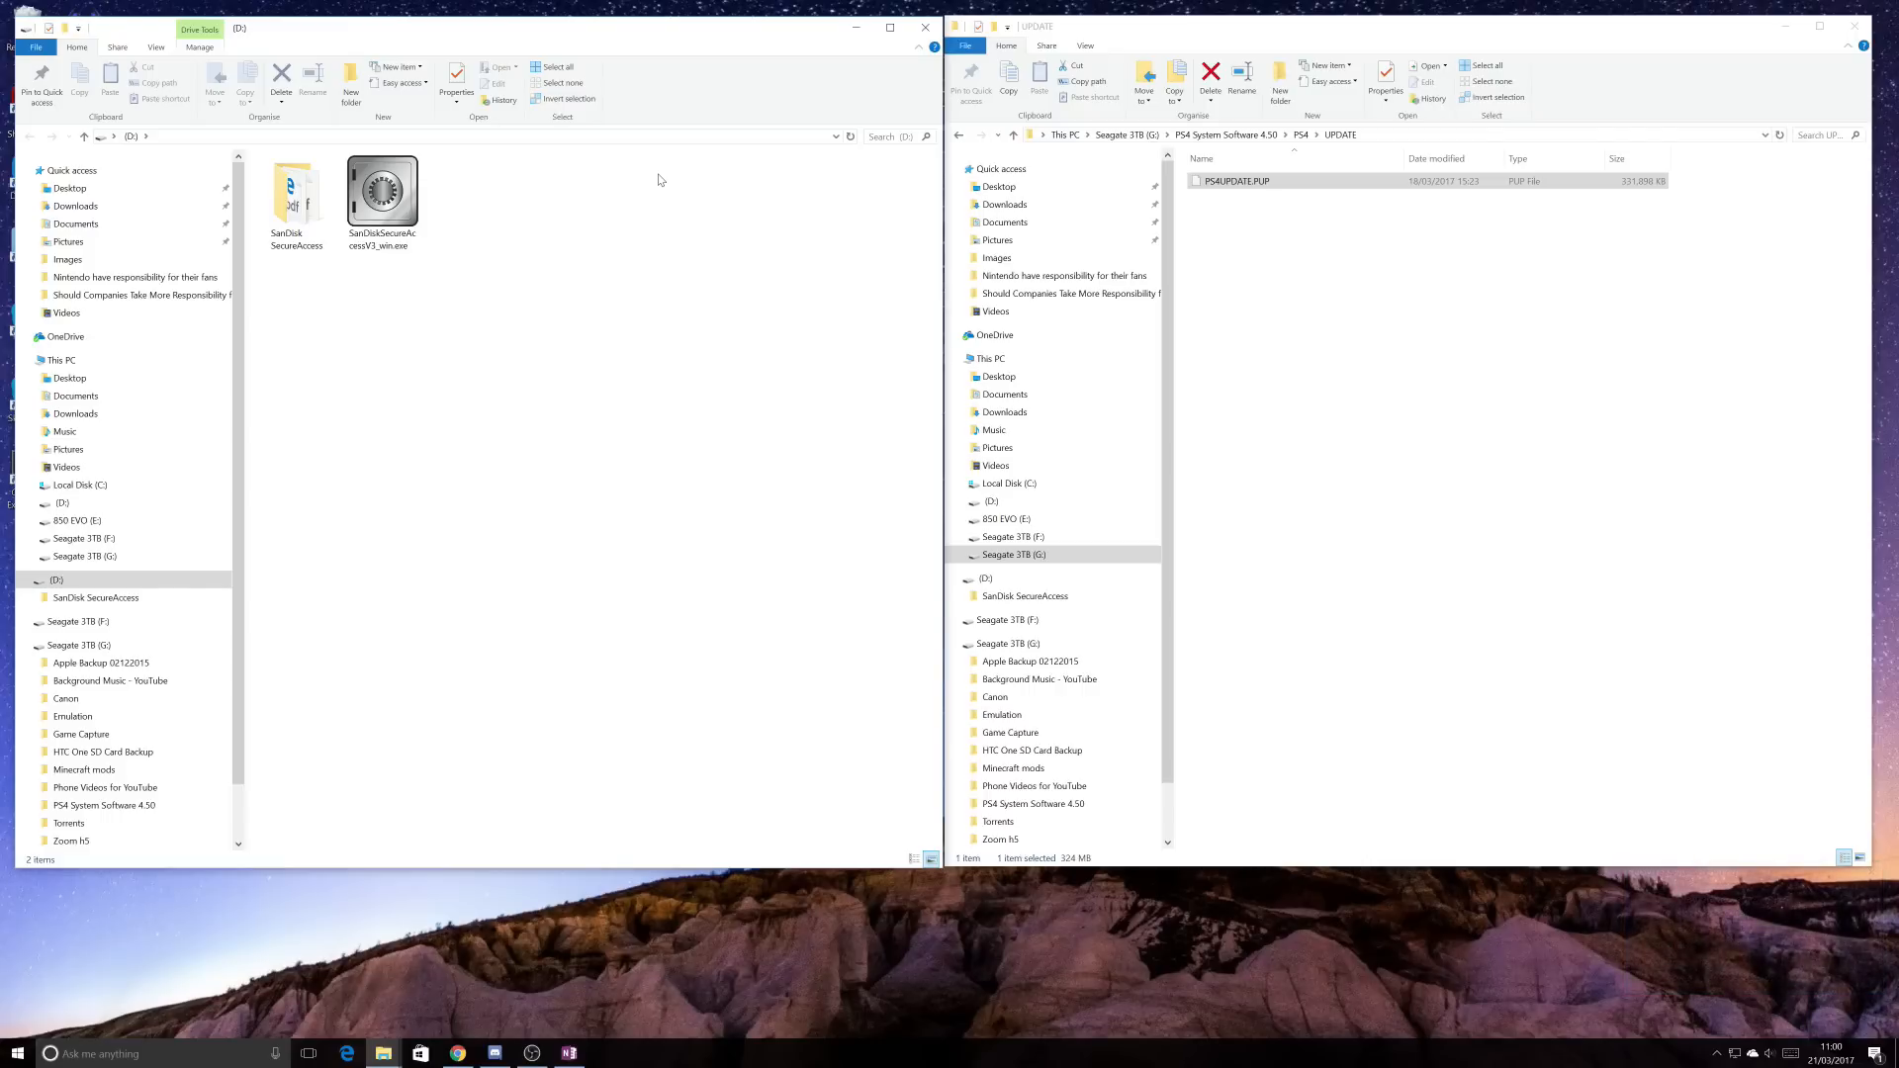
mouse_move(541, 198)
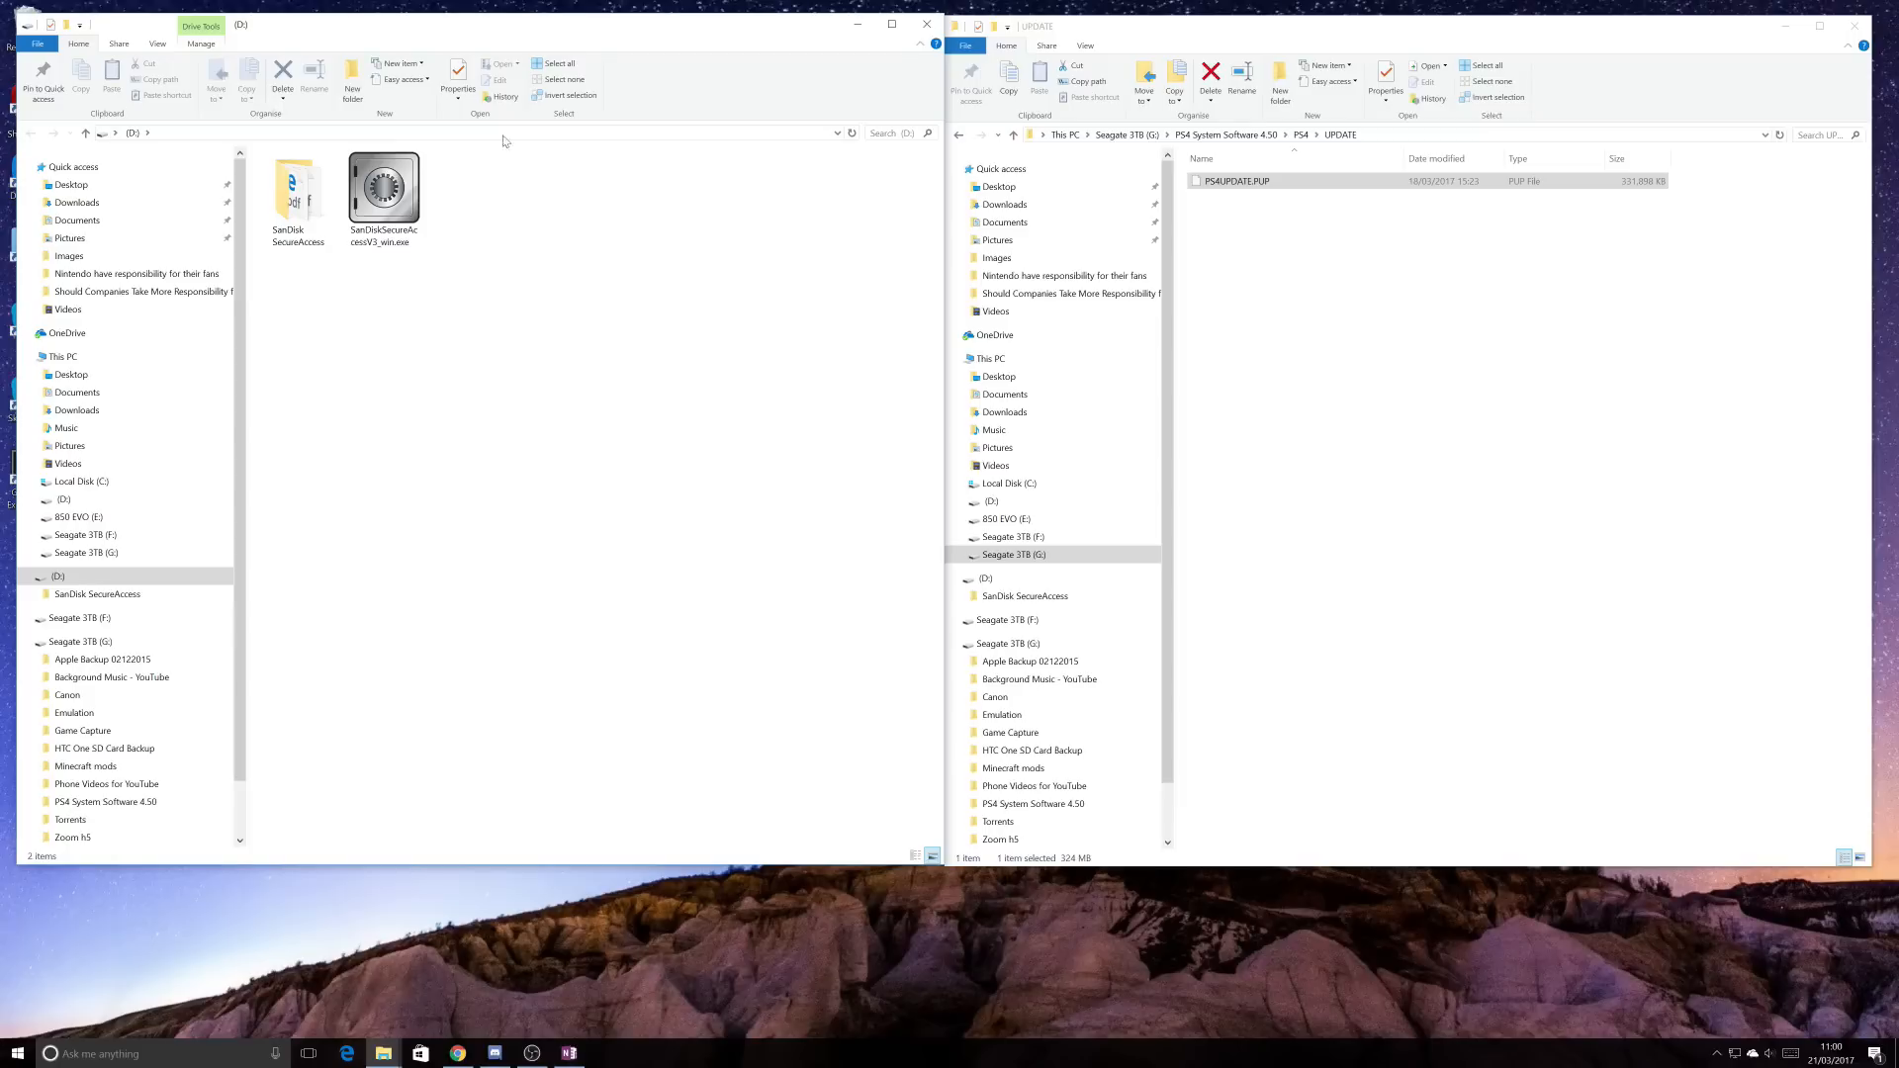
- Create a PS4 folder on D: with an UPDATE subfolder inside it
left_click(352, 86)
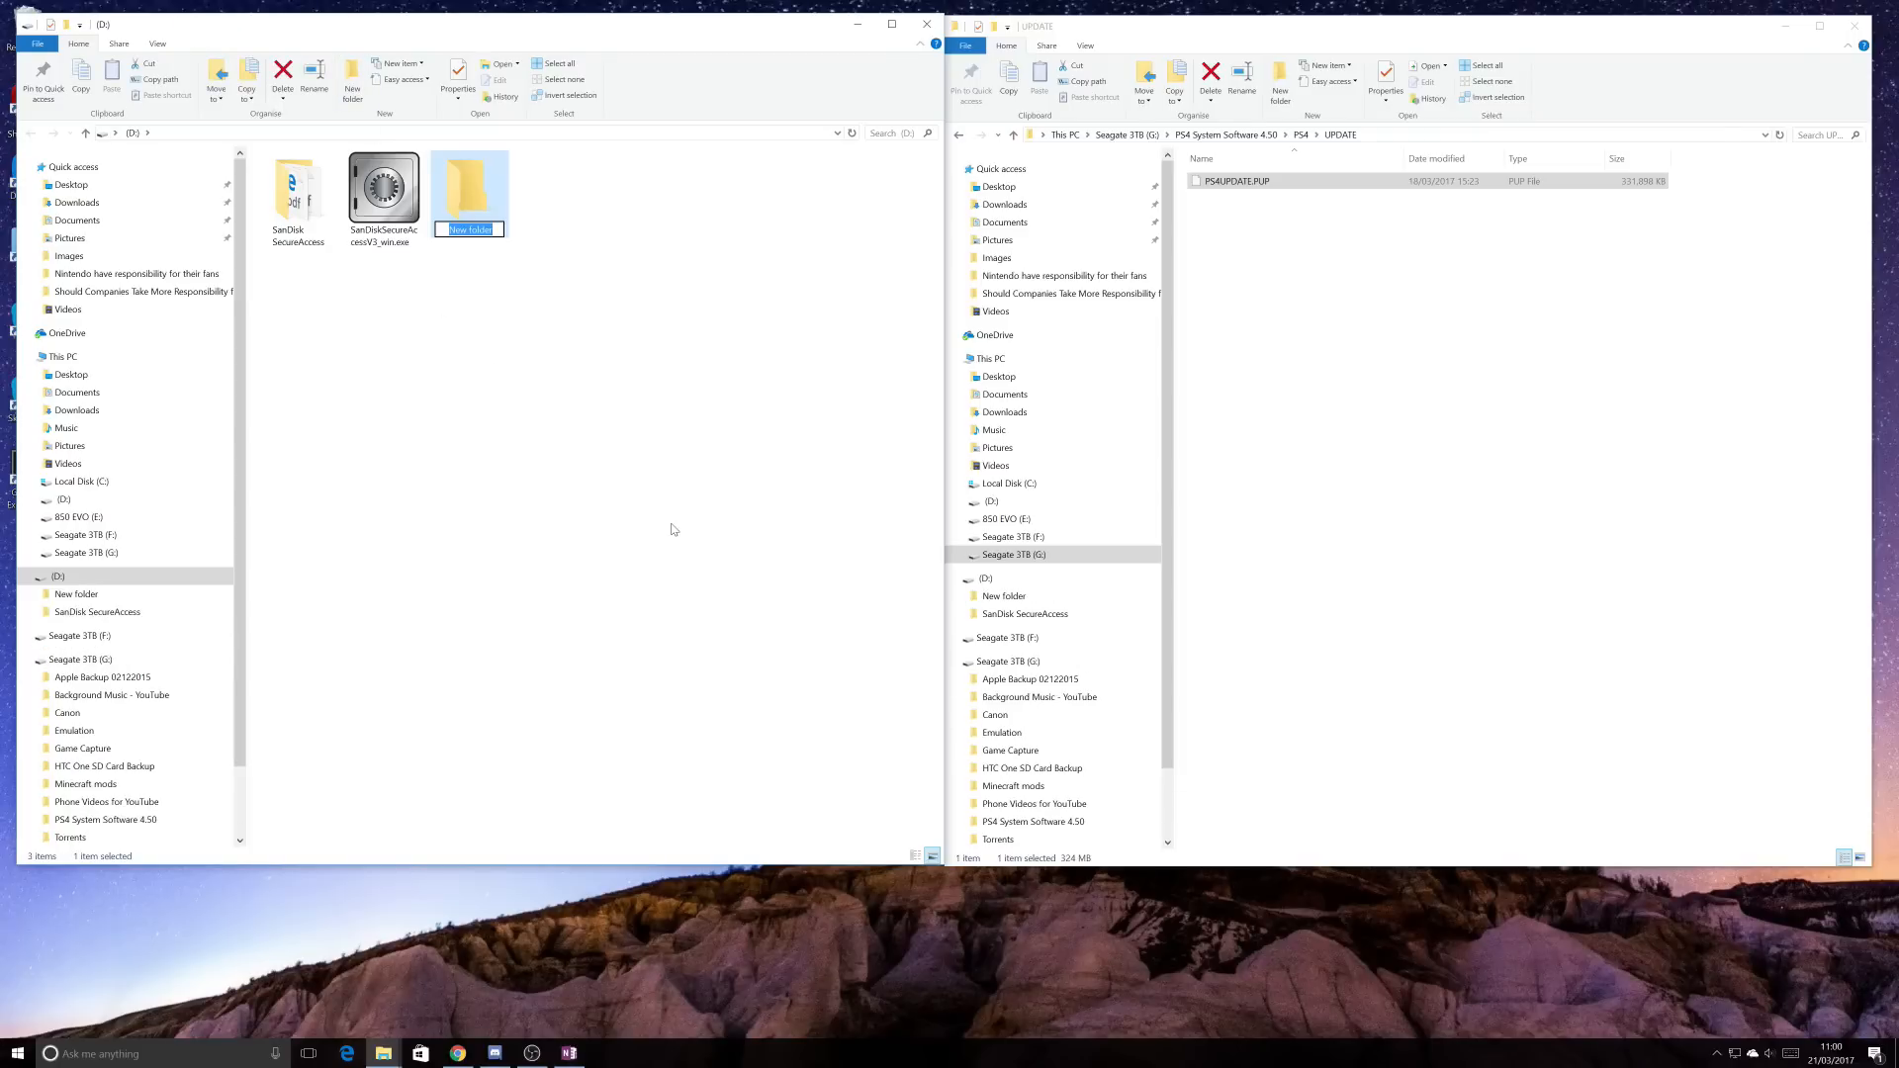
type("ps")
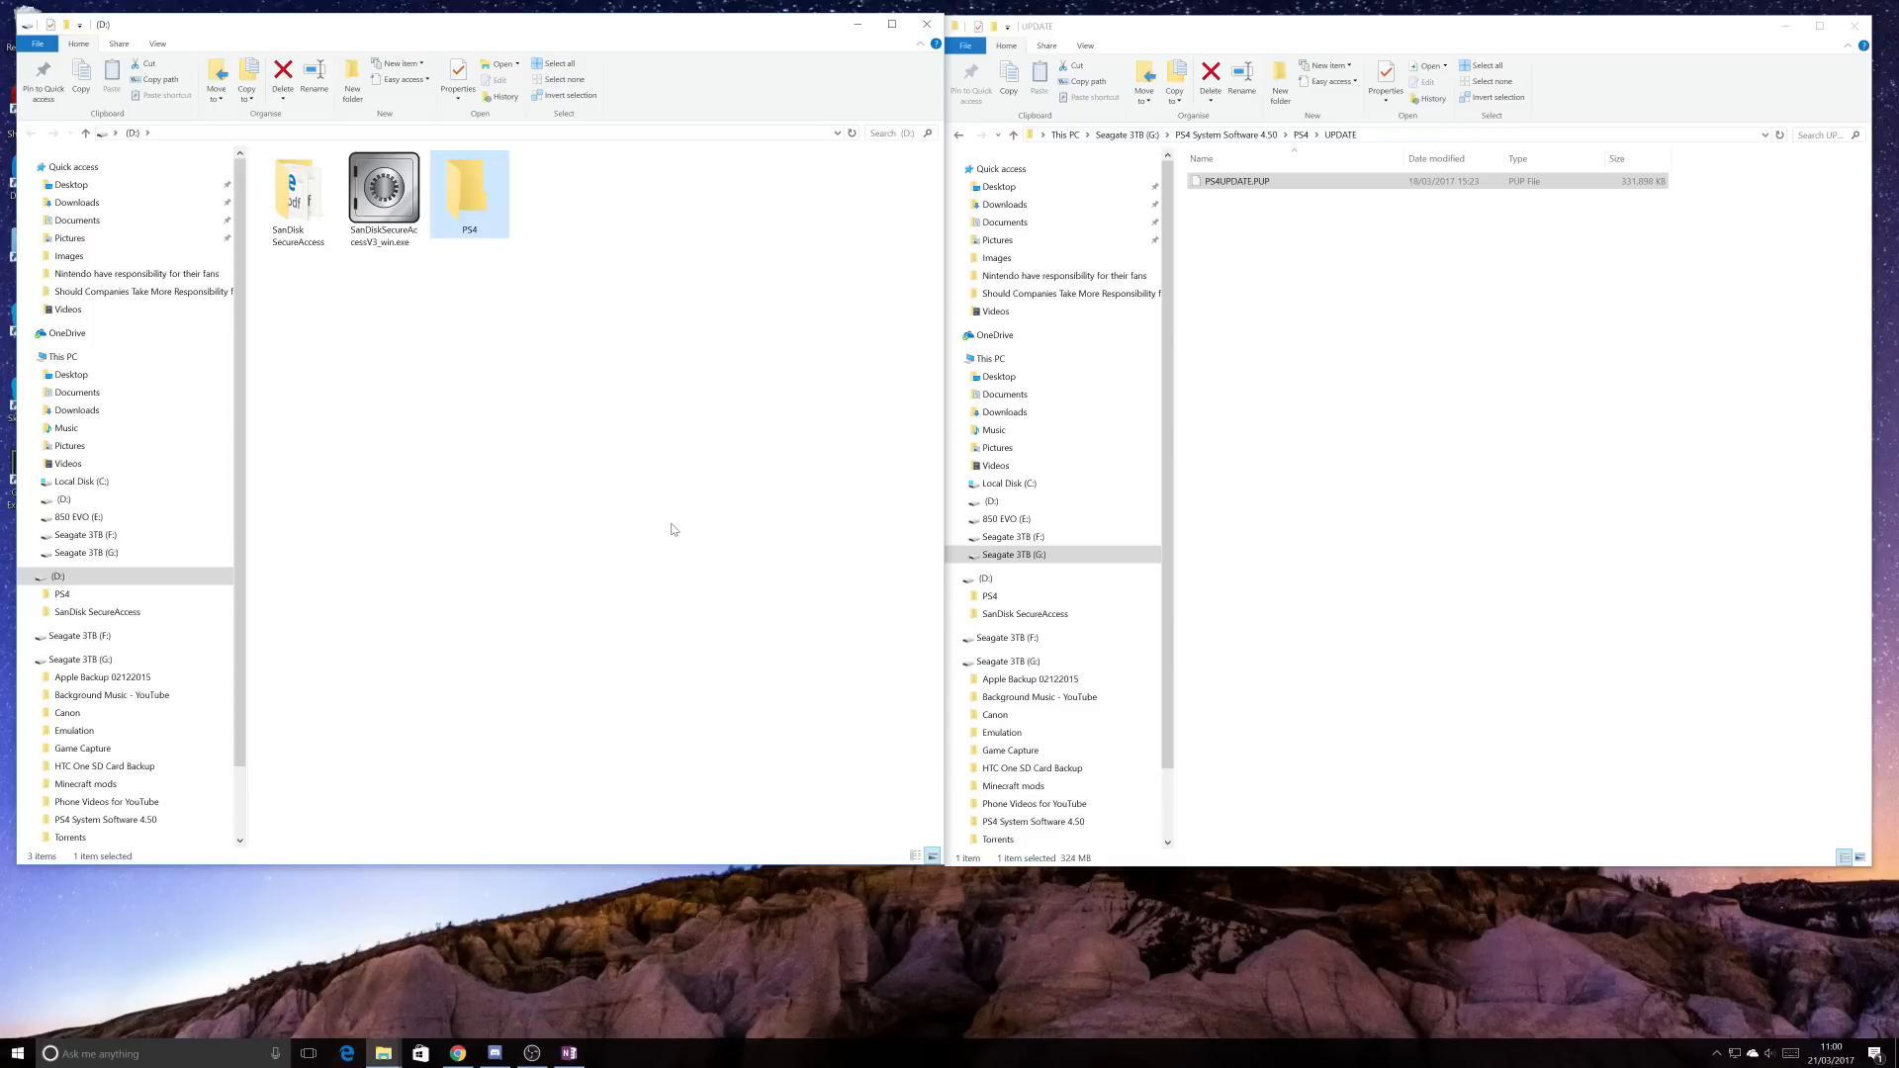
double_click(468, 188)
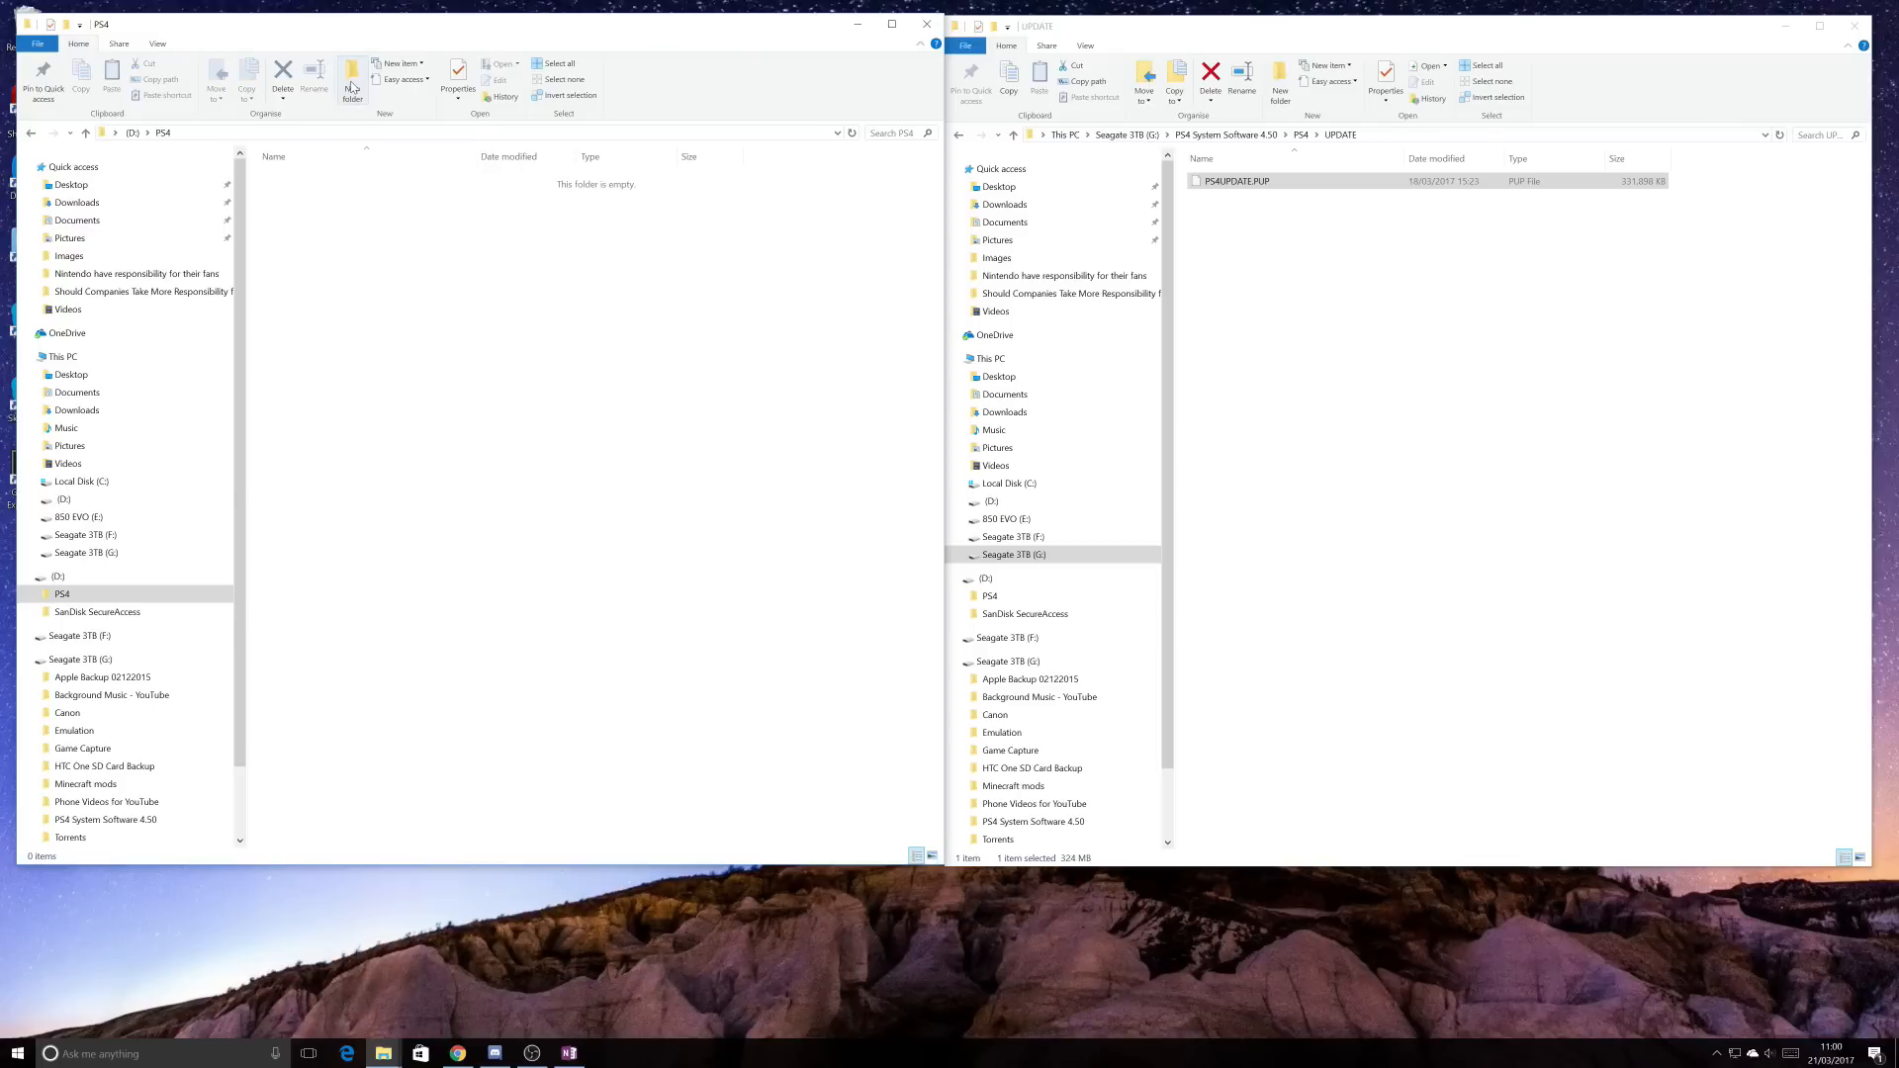
left_click(352, 82)
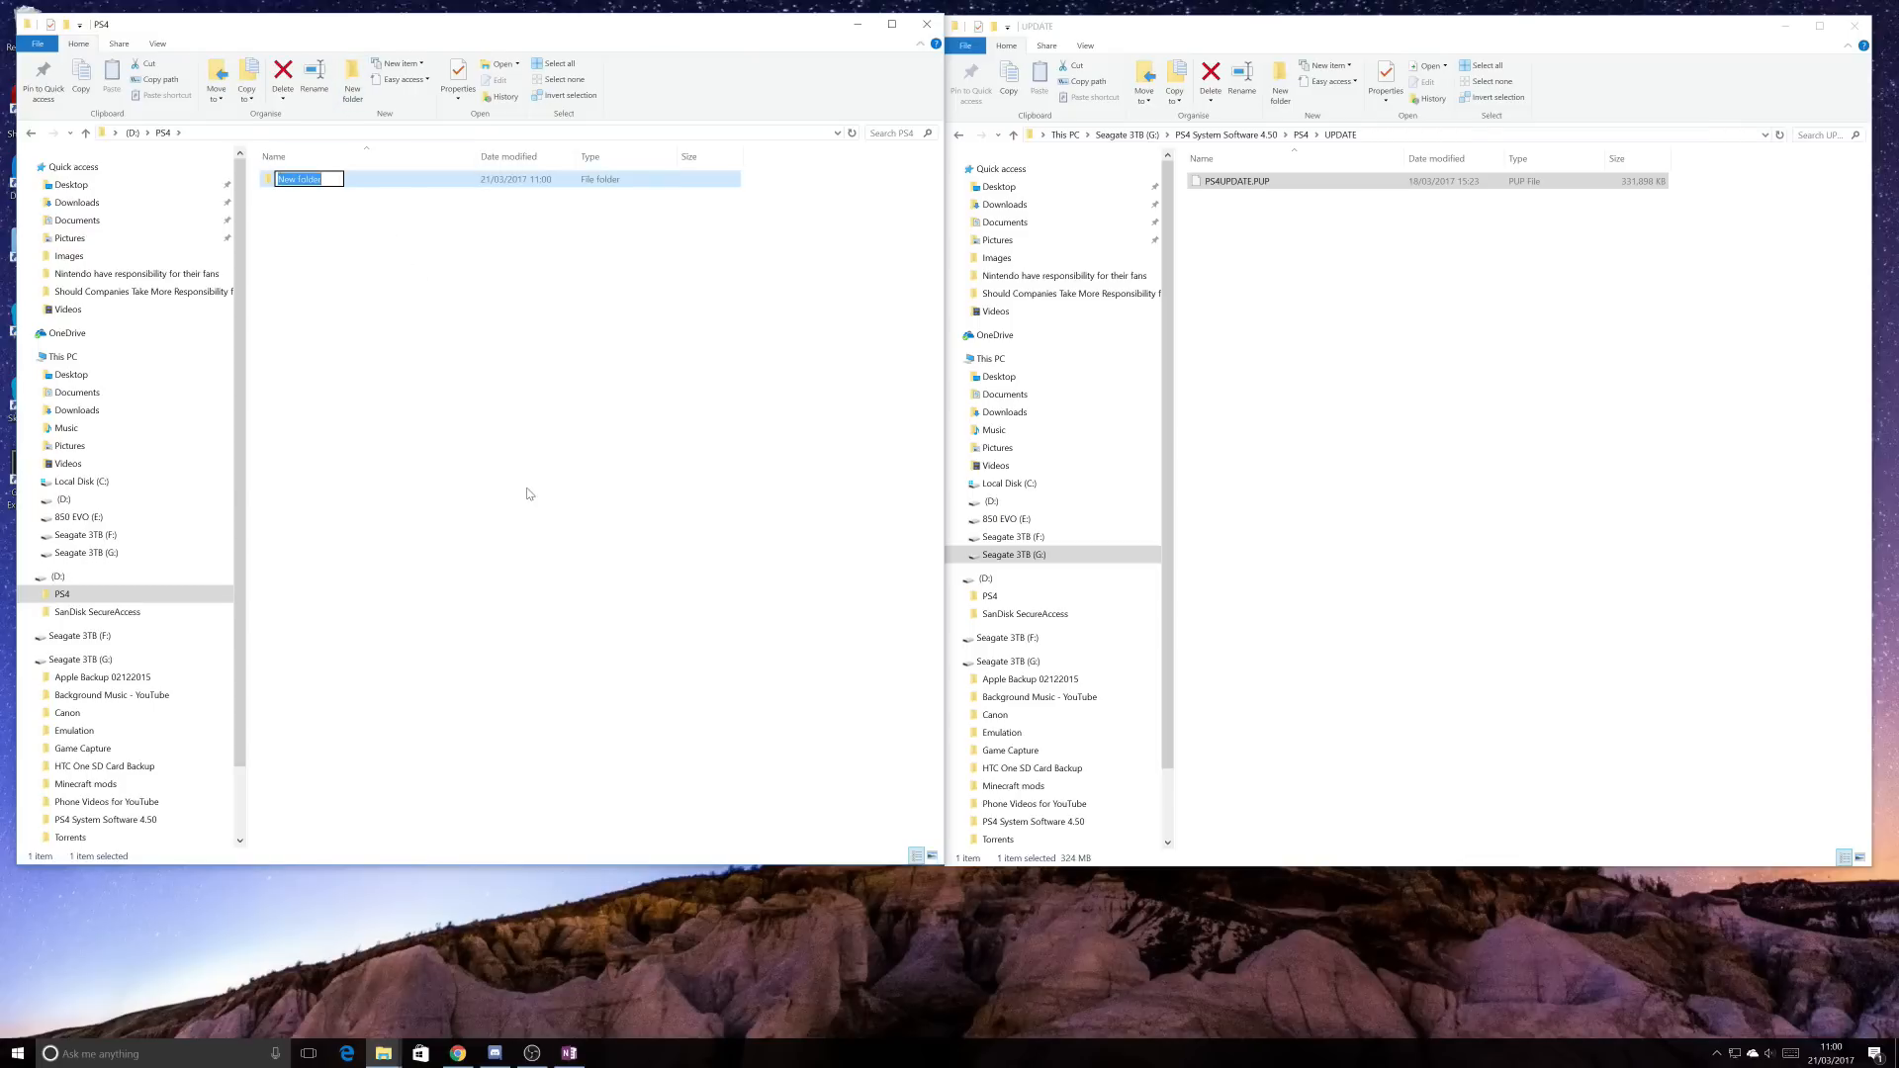
type("U")
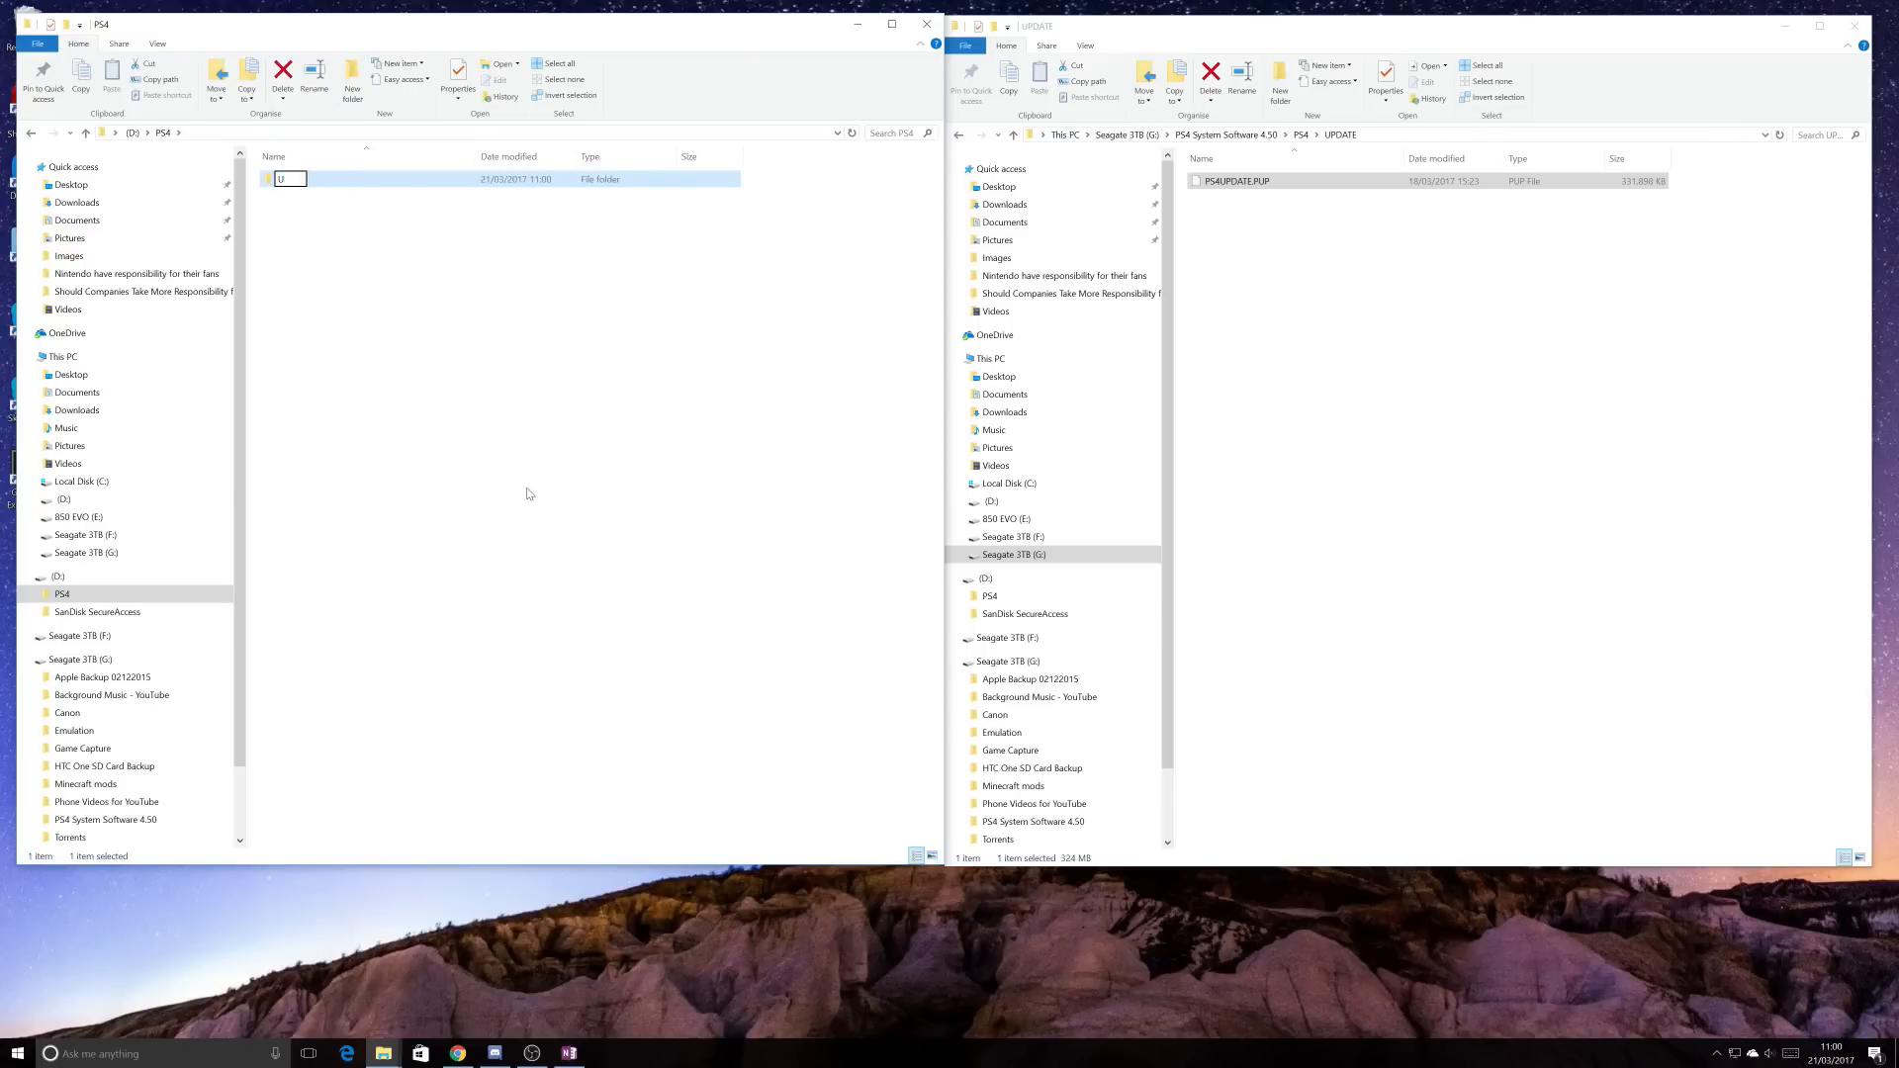
type("UPDATE")
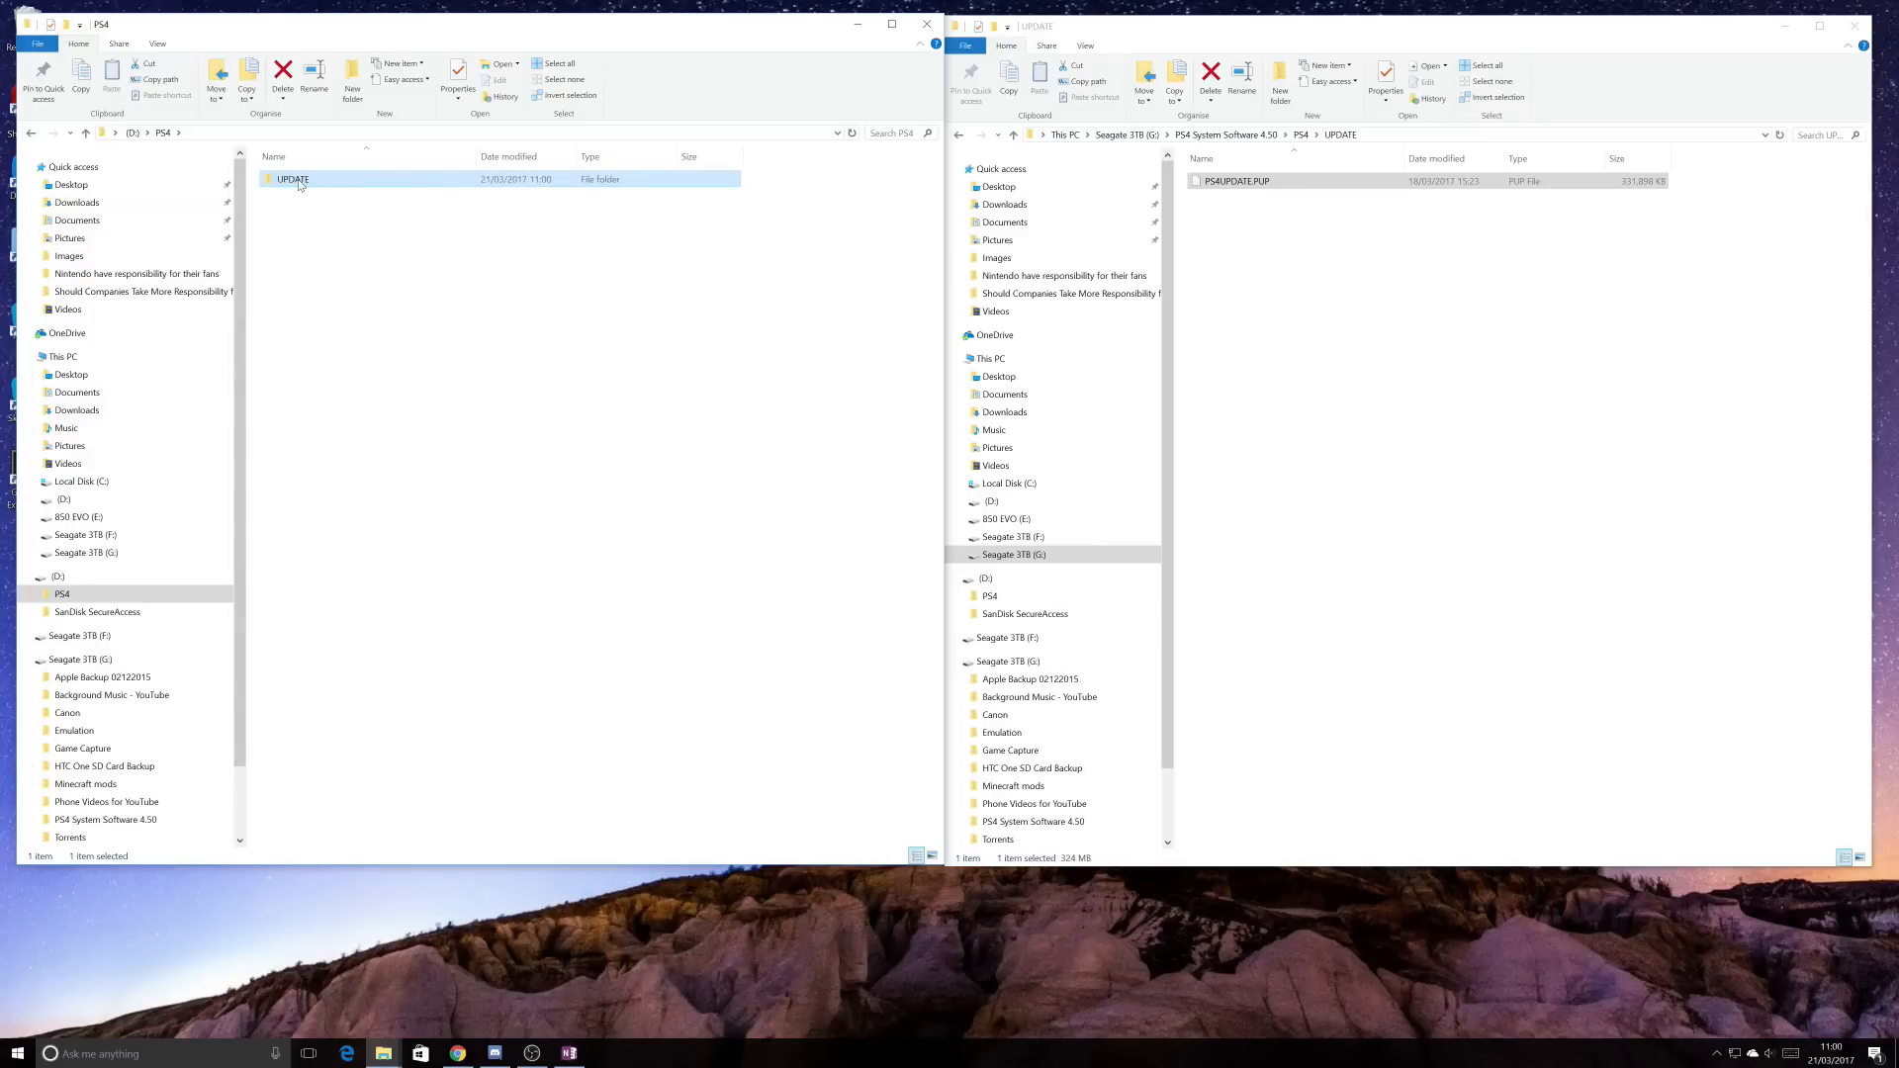
- Open the new UPDATE folder on the USB drive
double_click(292, 178)
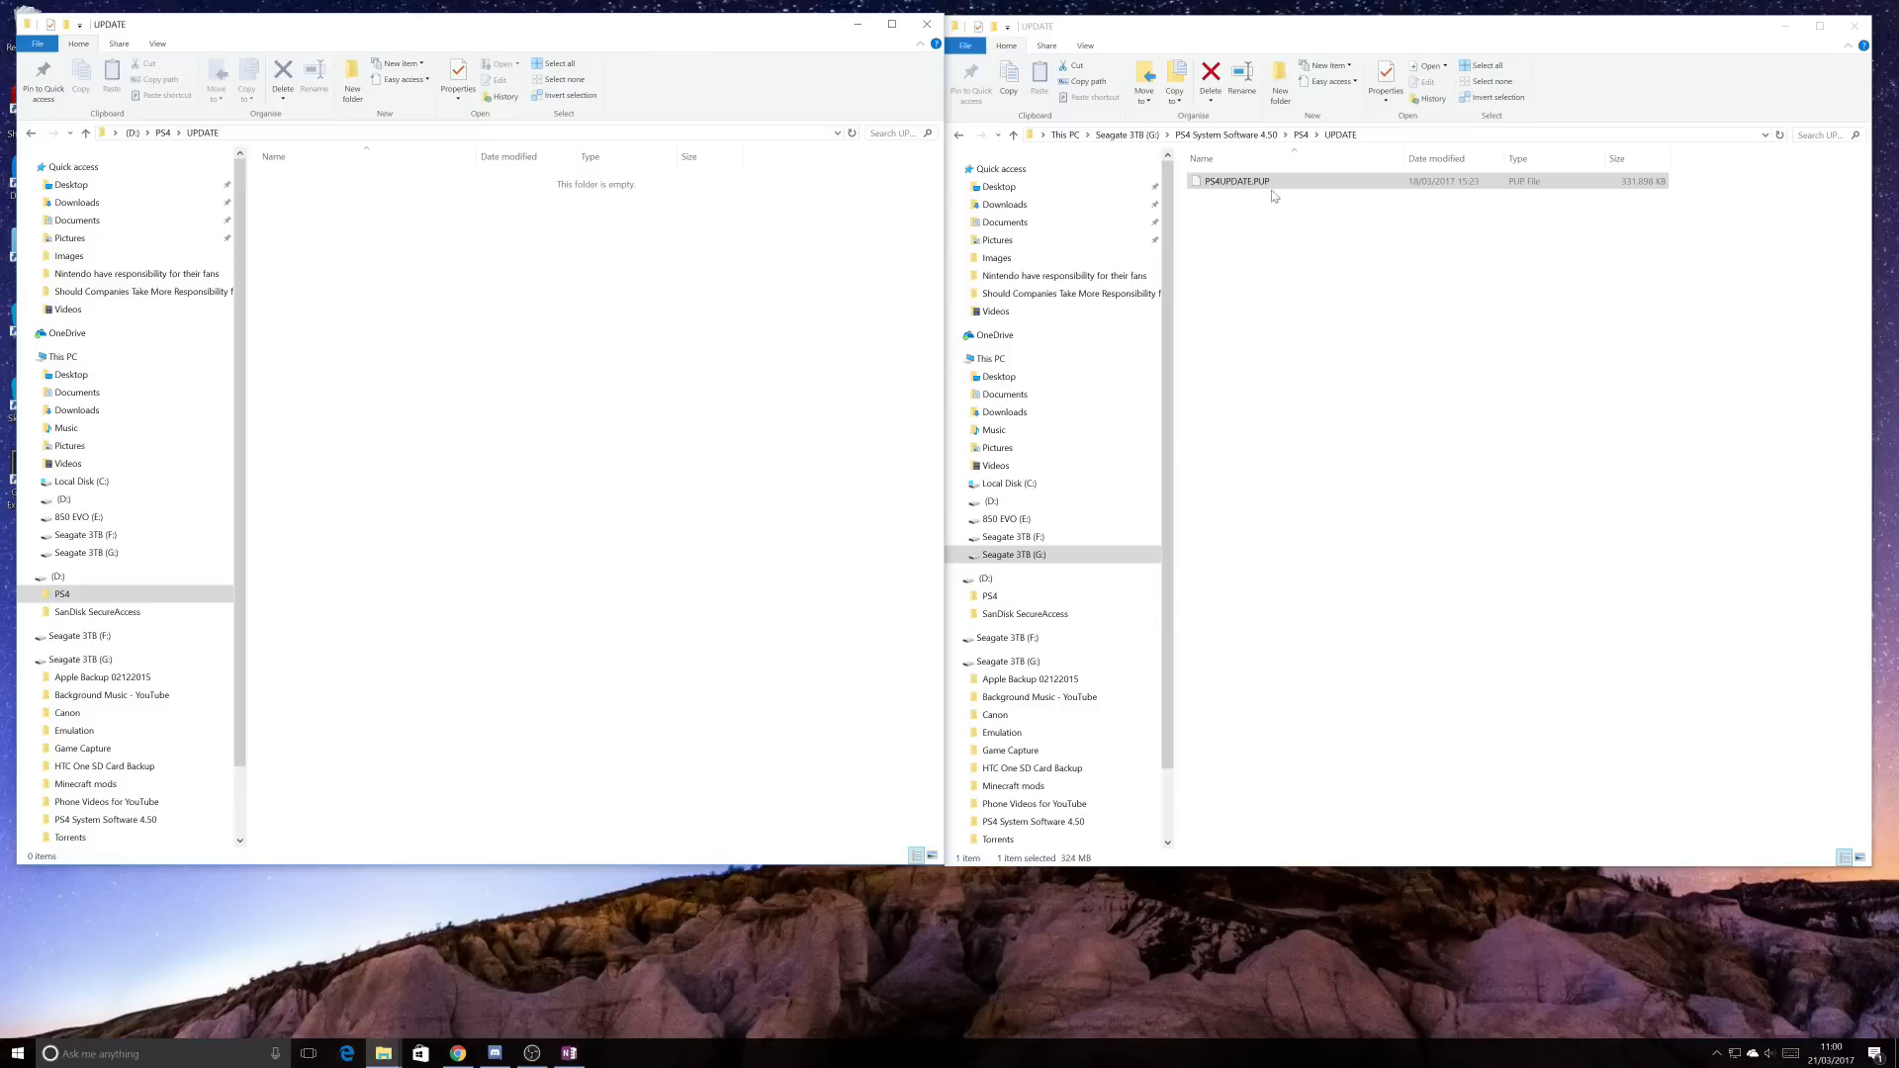
mouse_move(1350, 286)
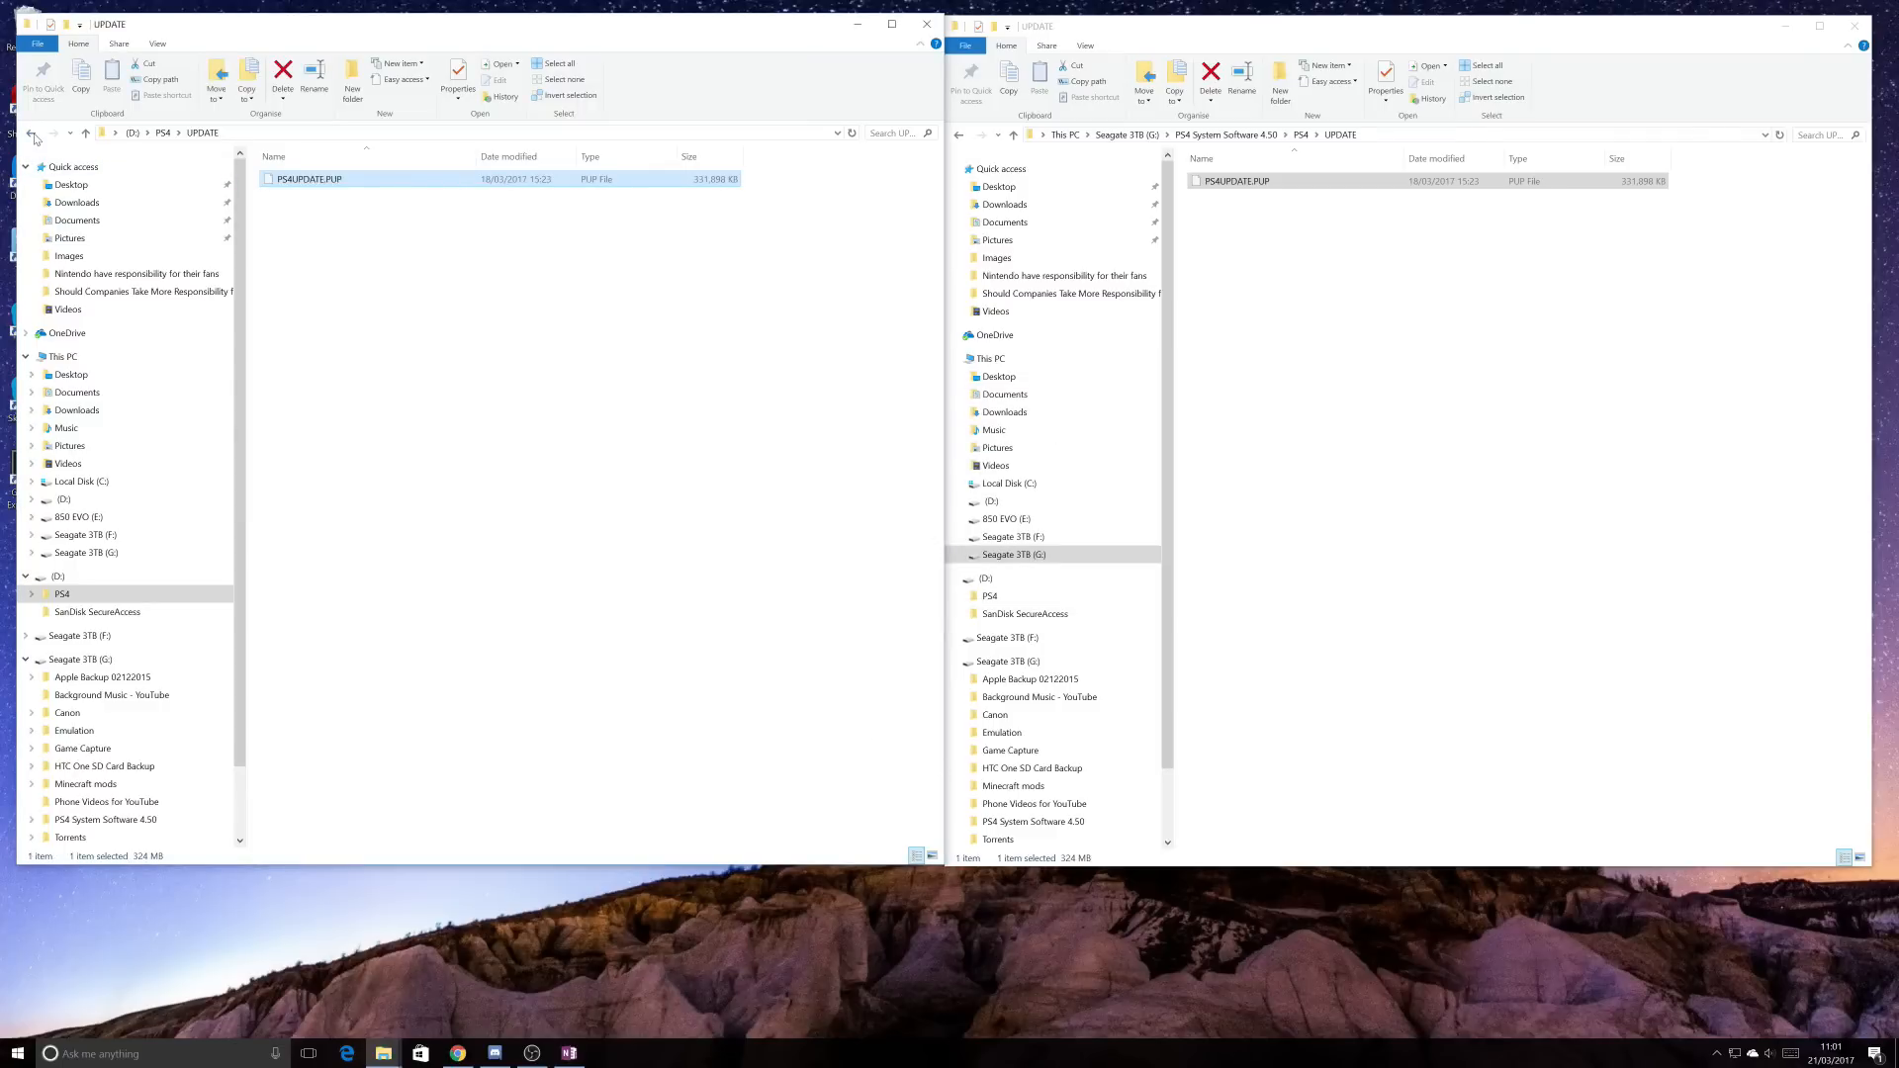
left_click(37, 134)
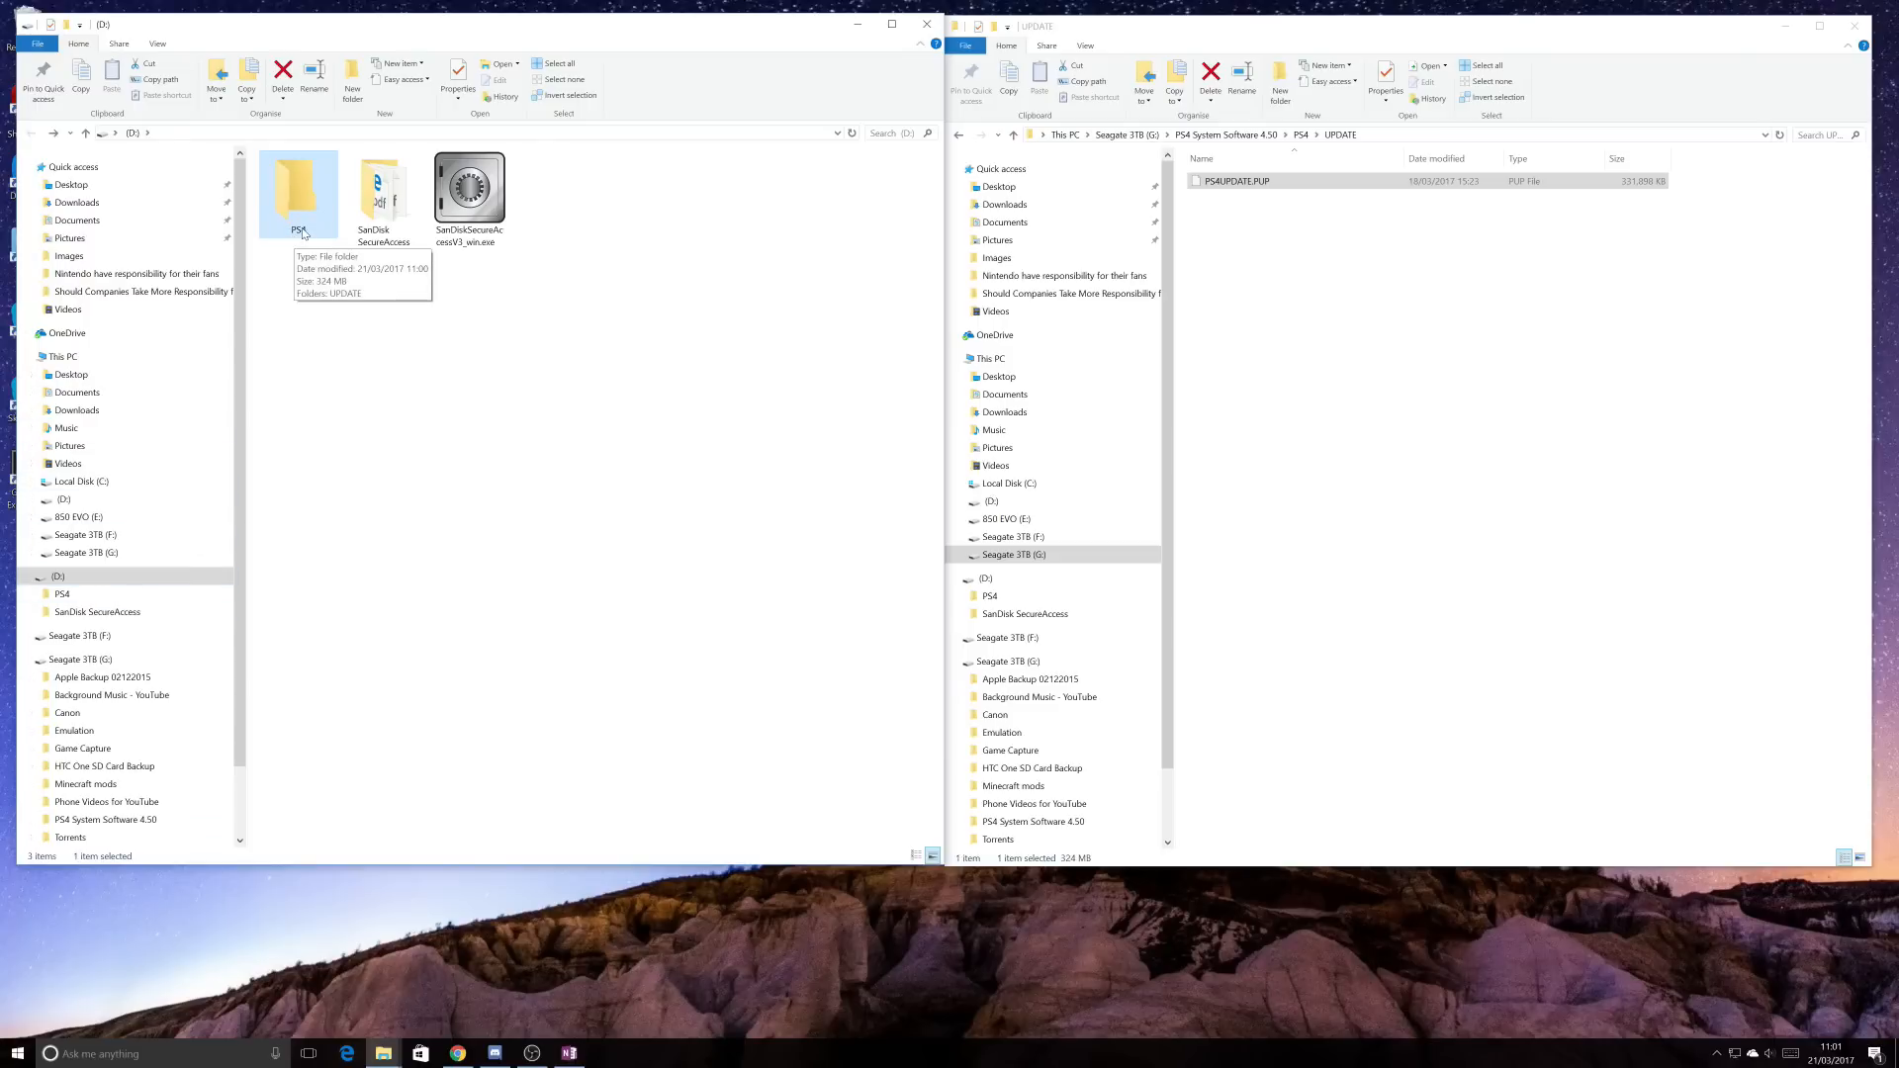
double_click(297, 190)
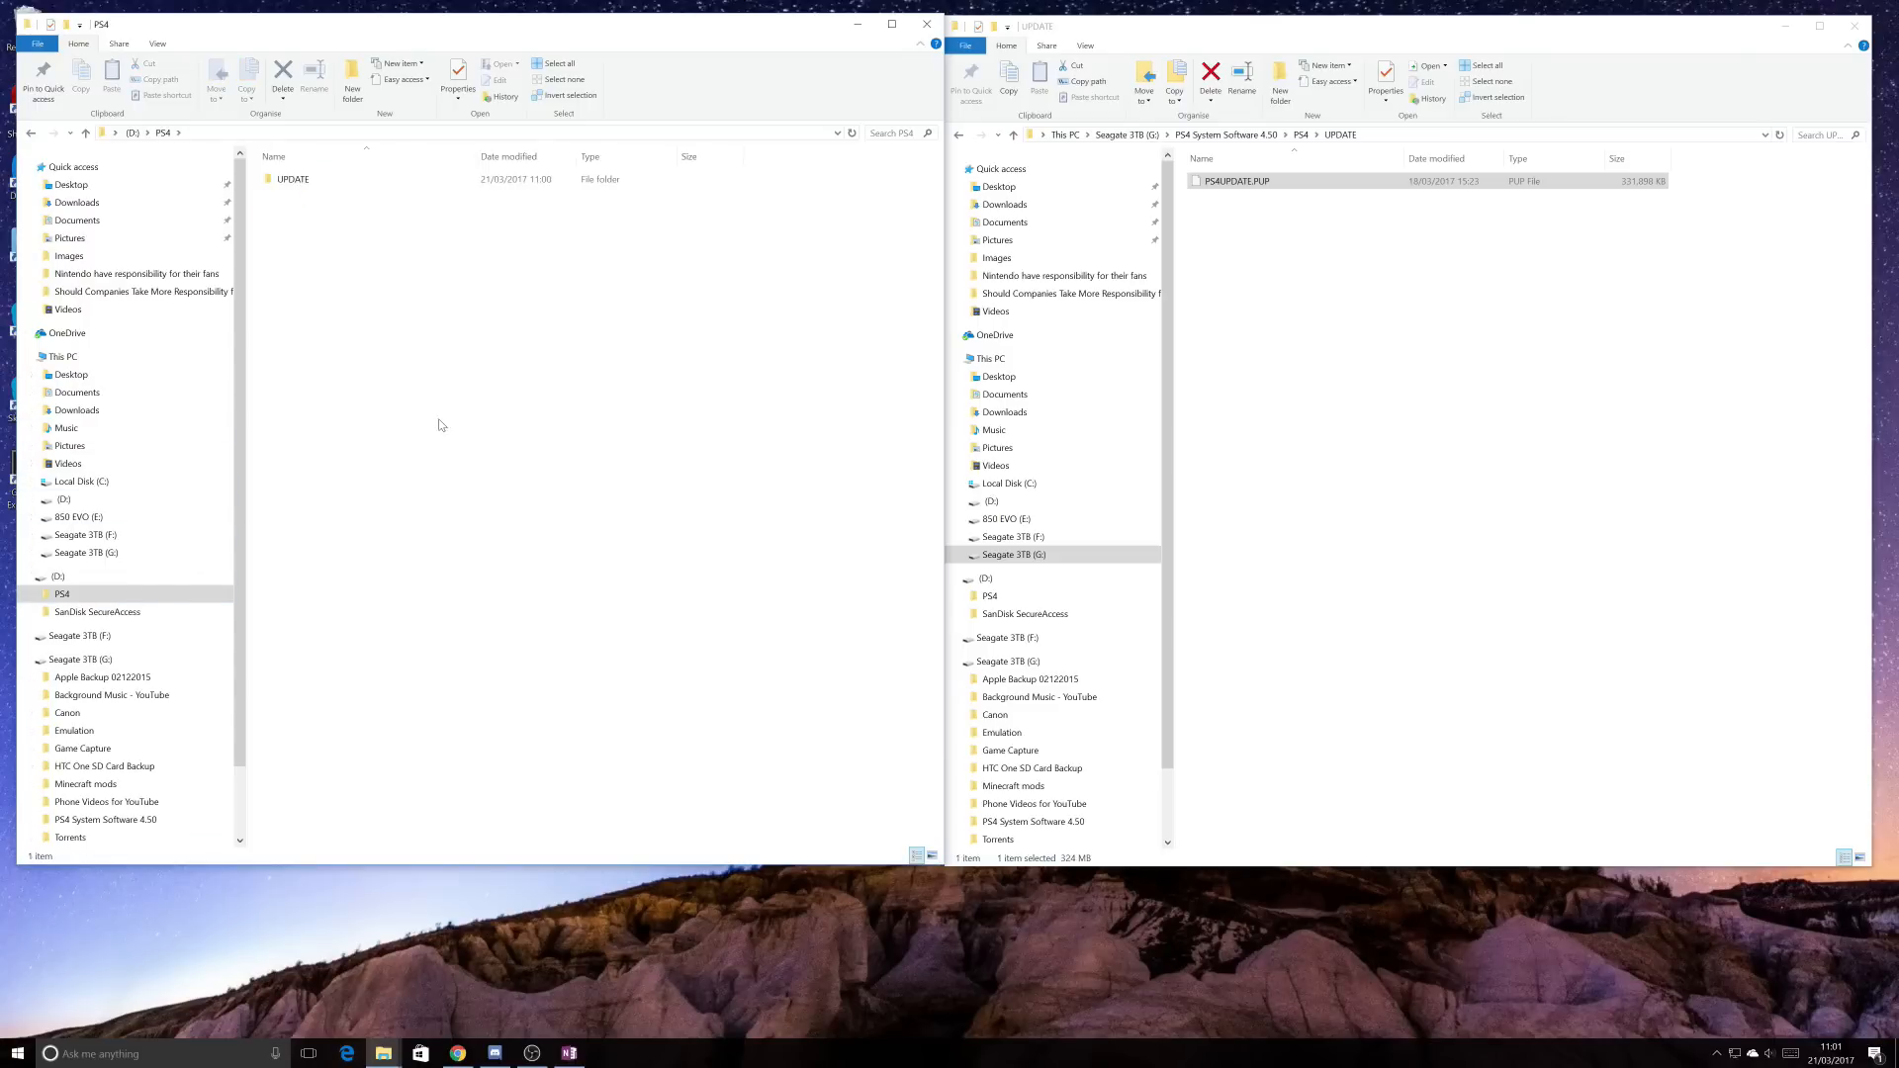
left_click(292, 179)
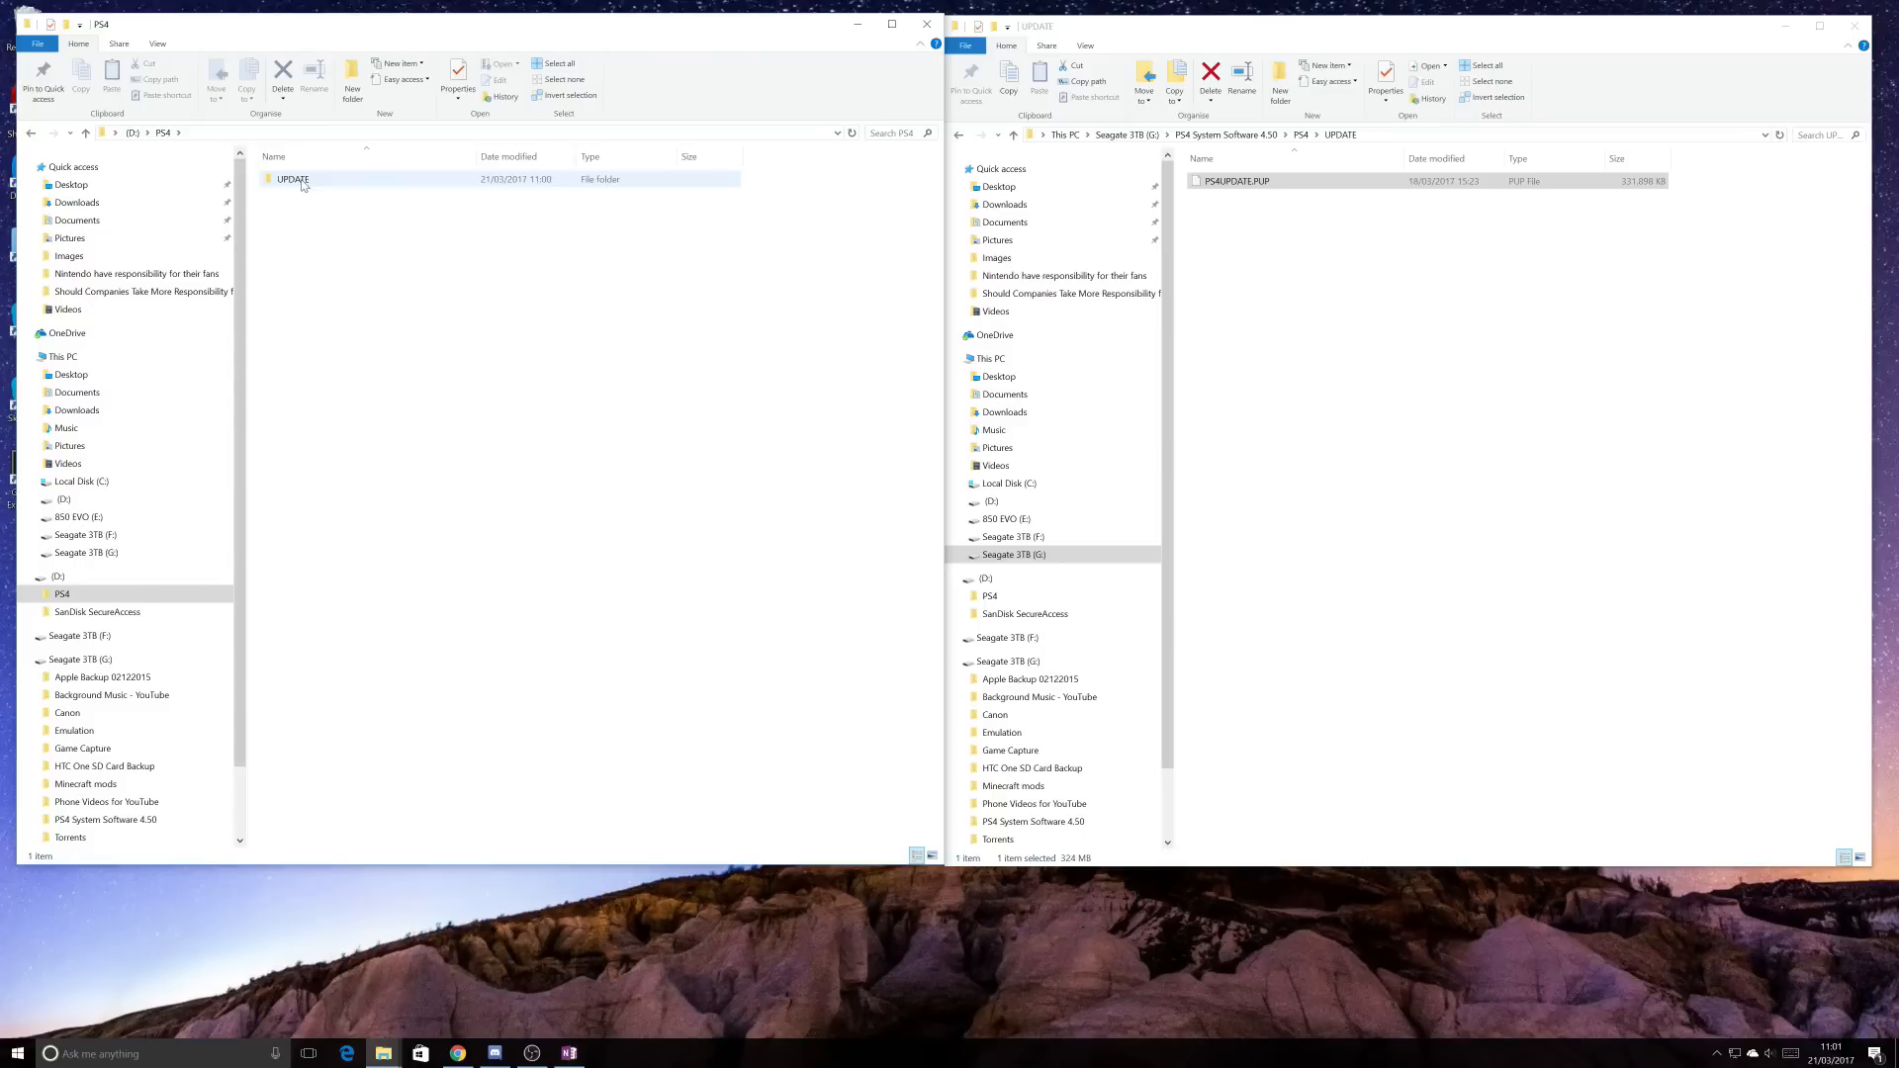
double_click(292, 179)
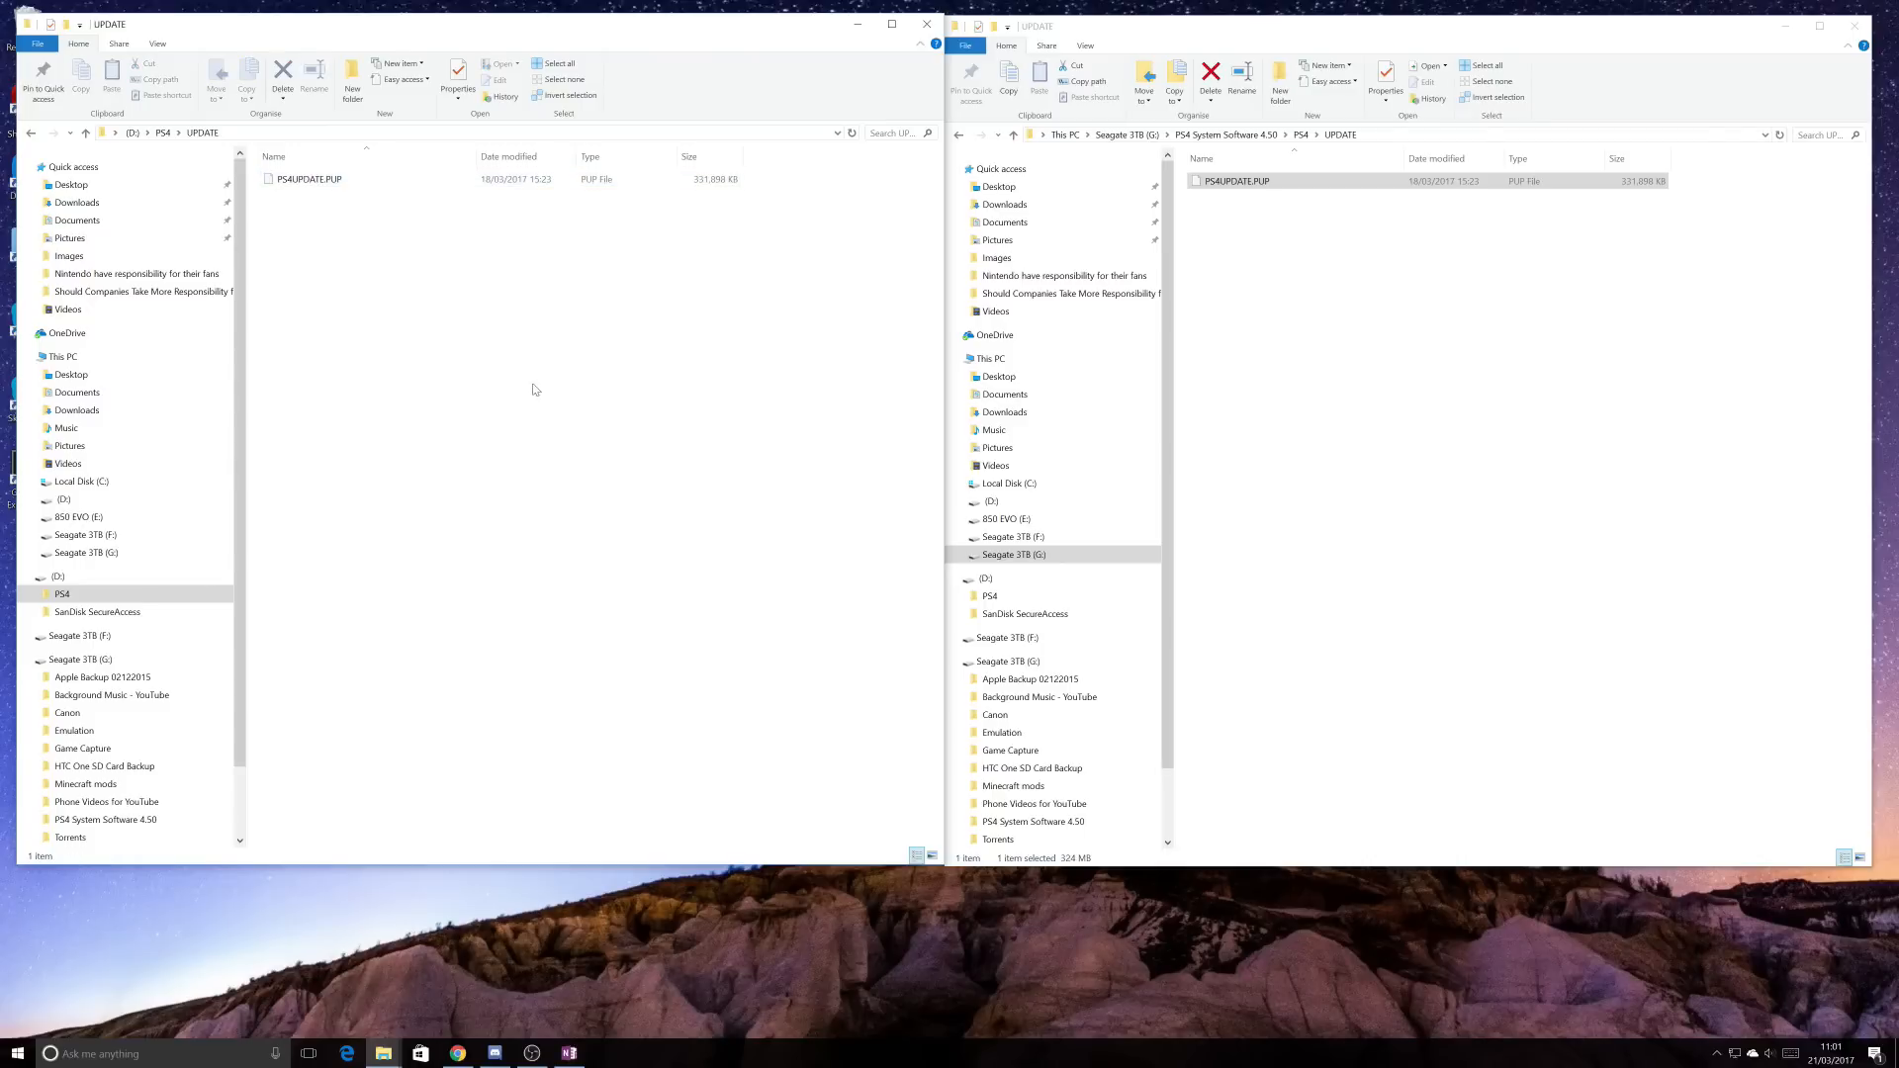
left_click(308, 178)
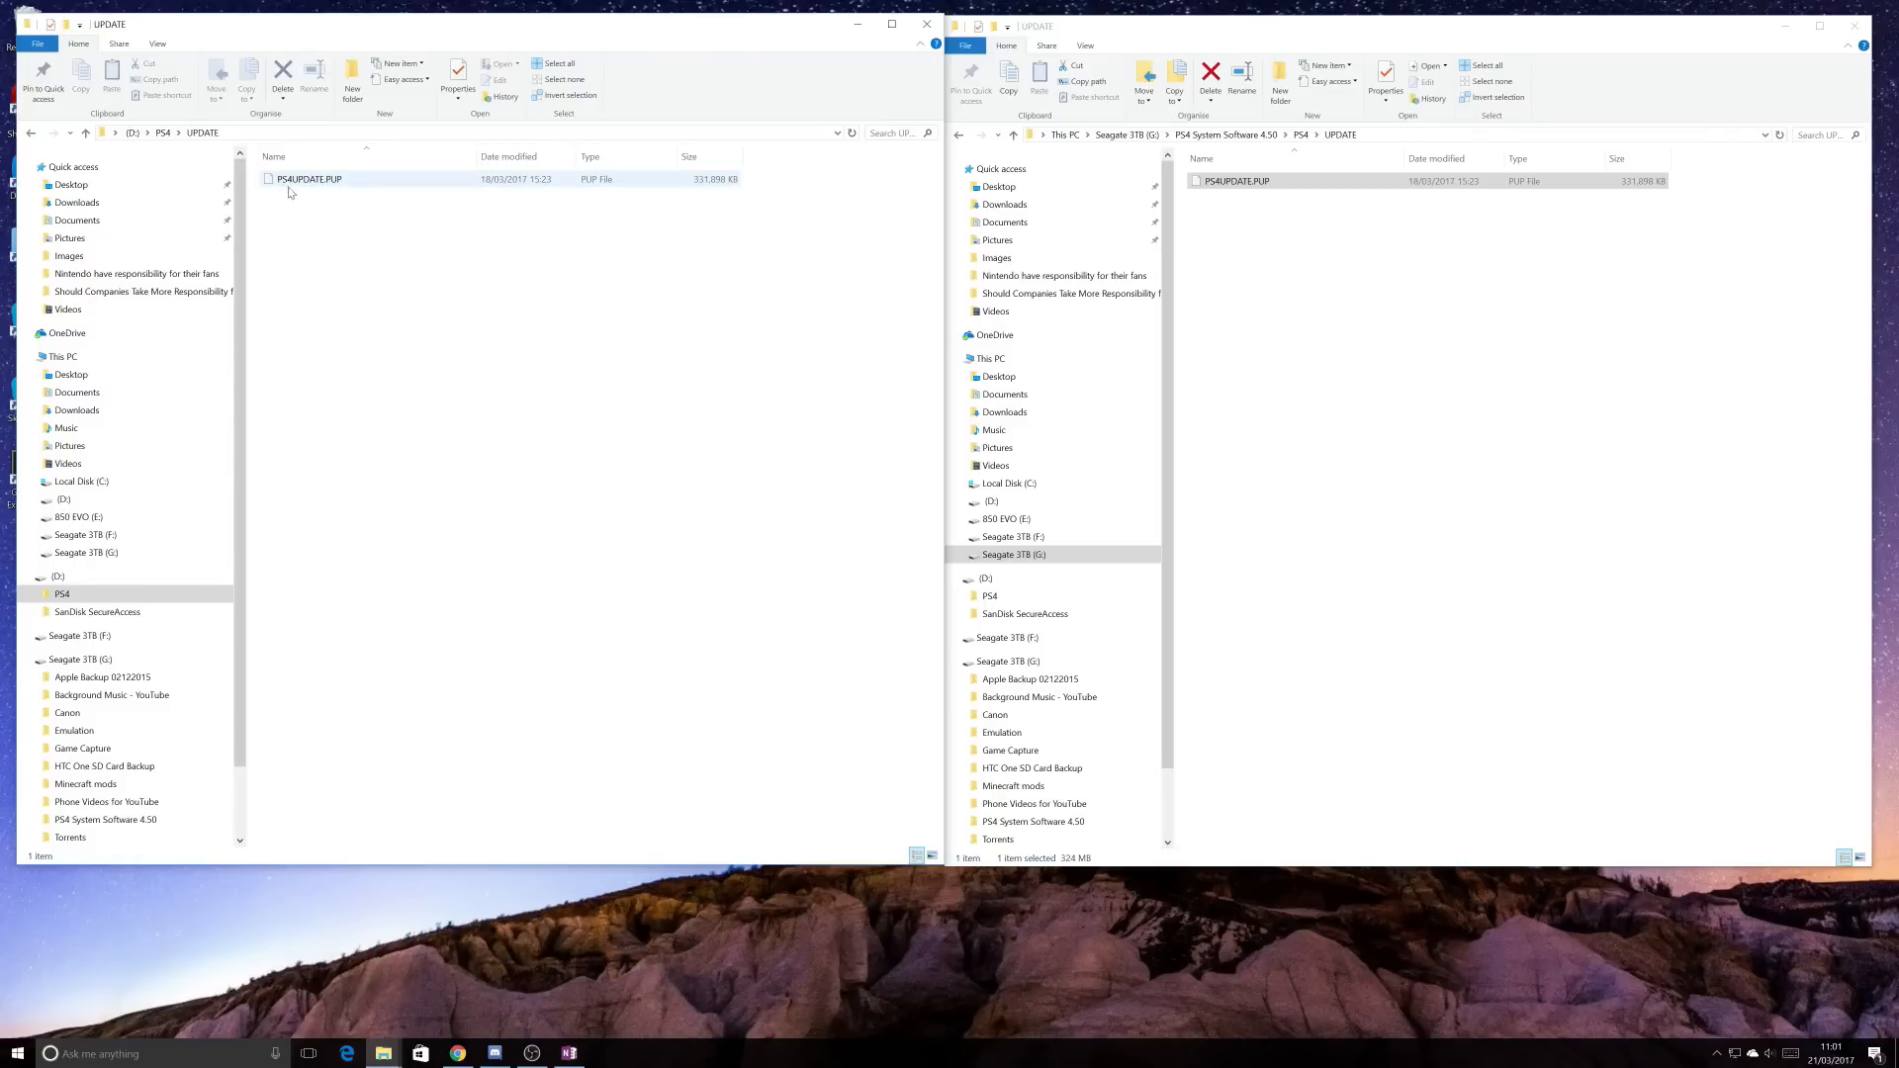
mouse_move(339, 188)
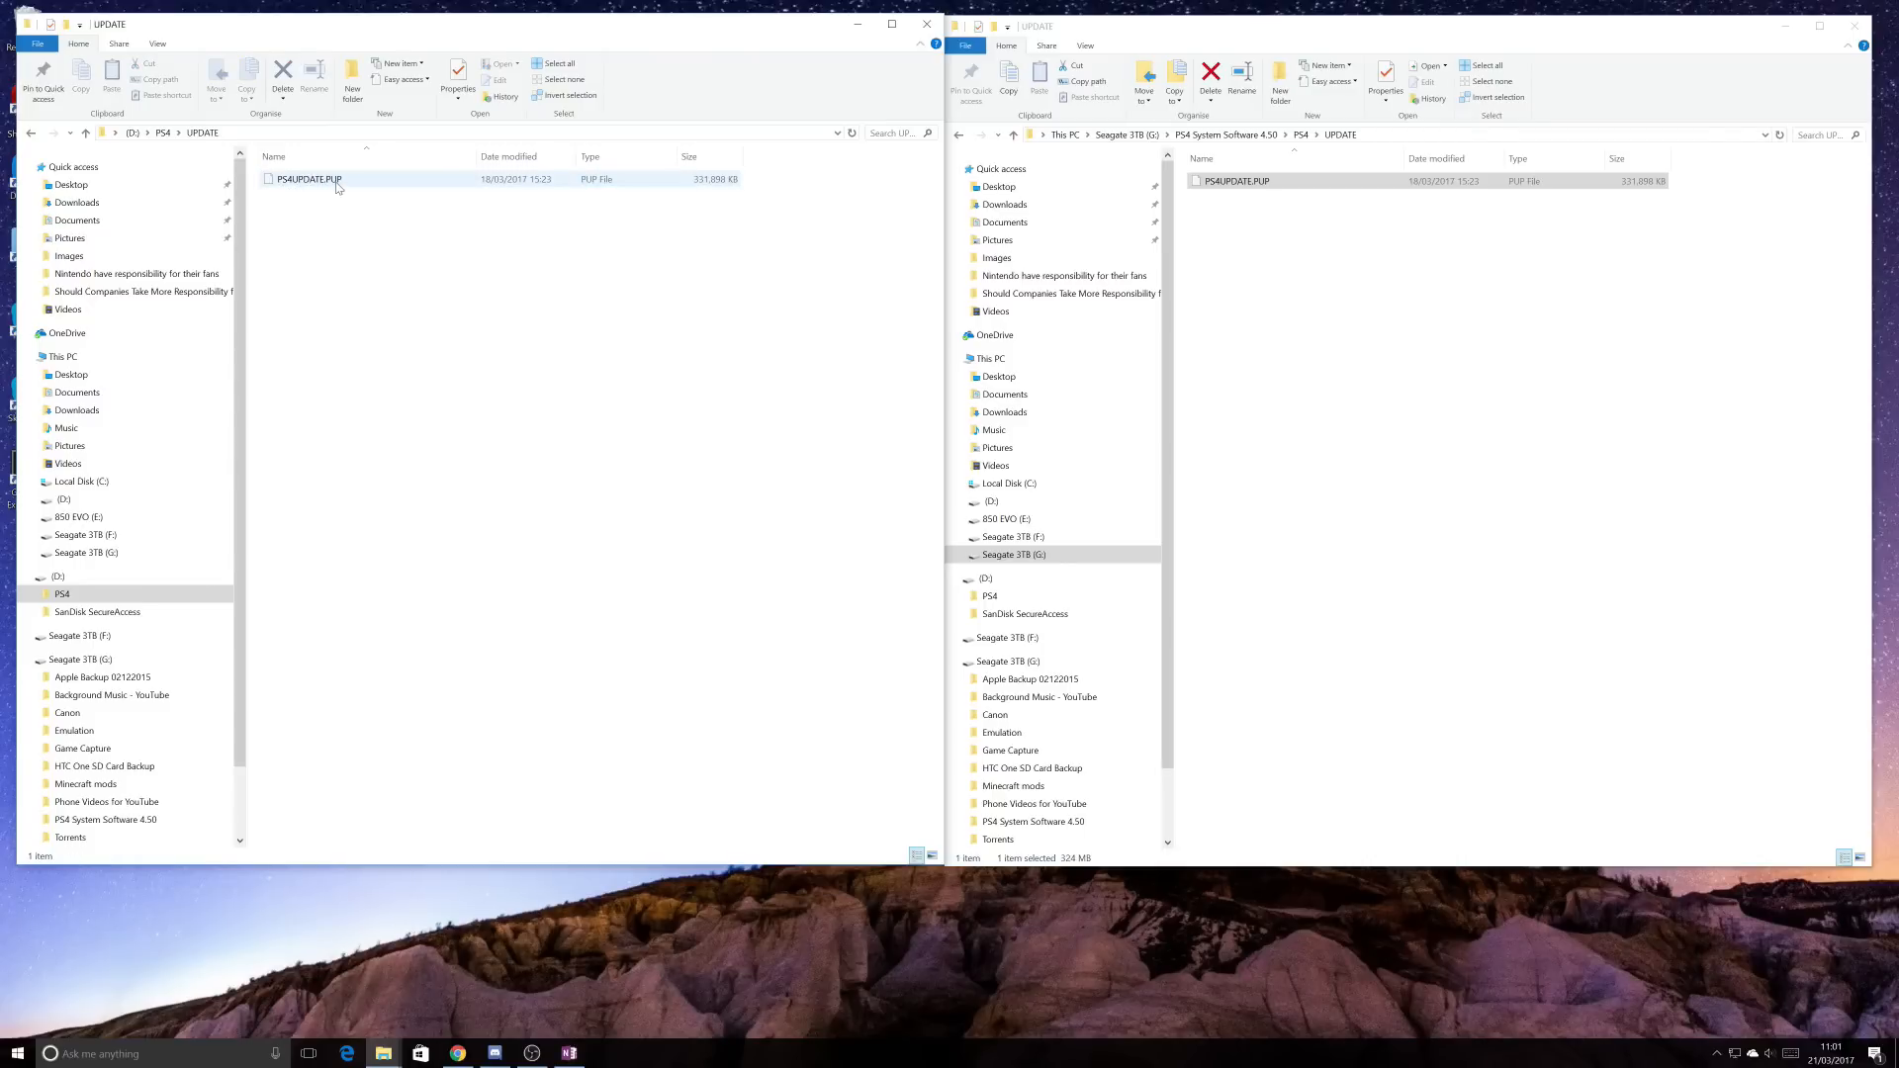
left_click(484, 363)
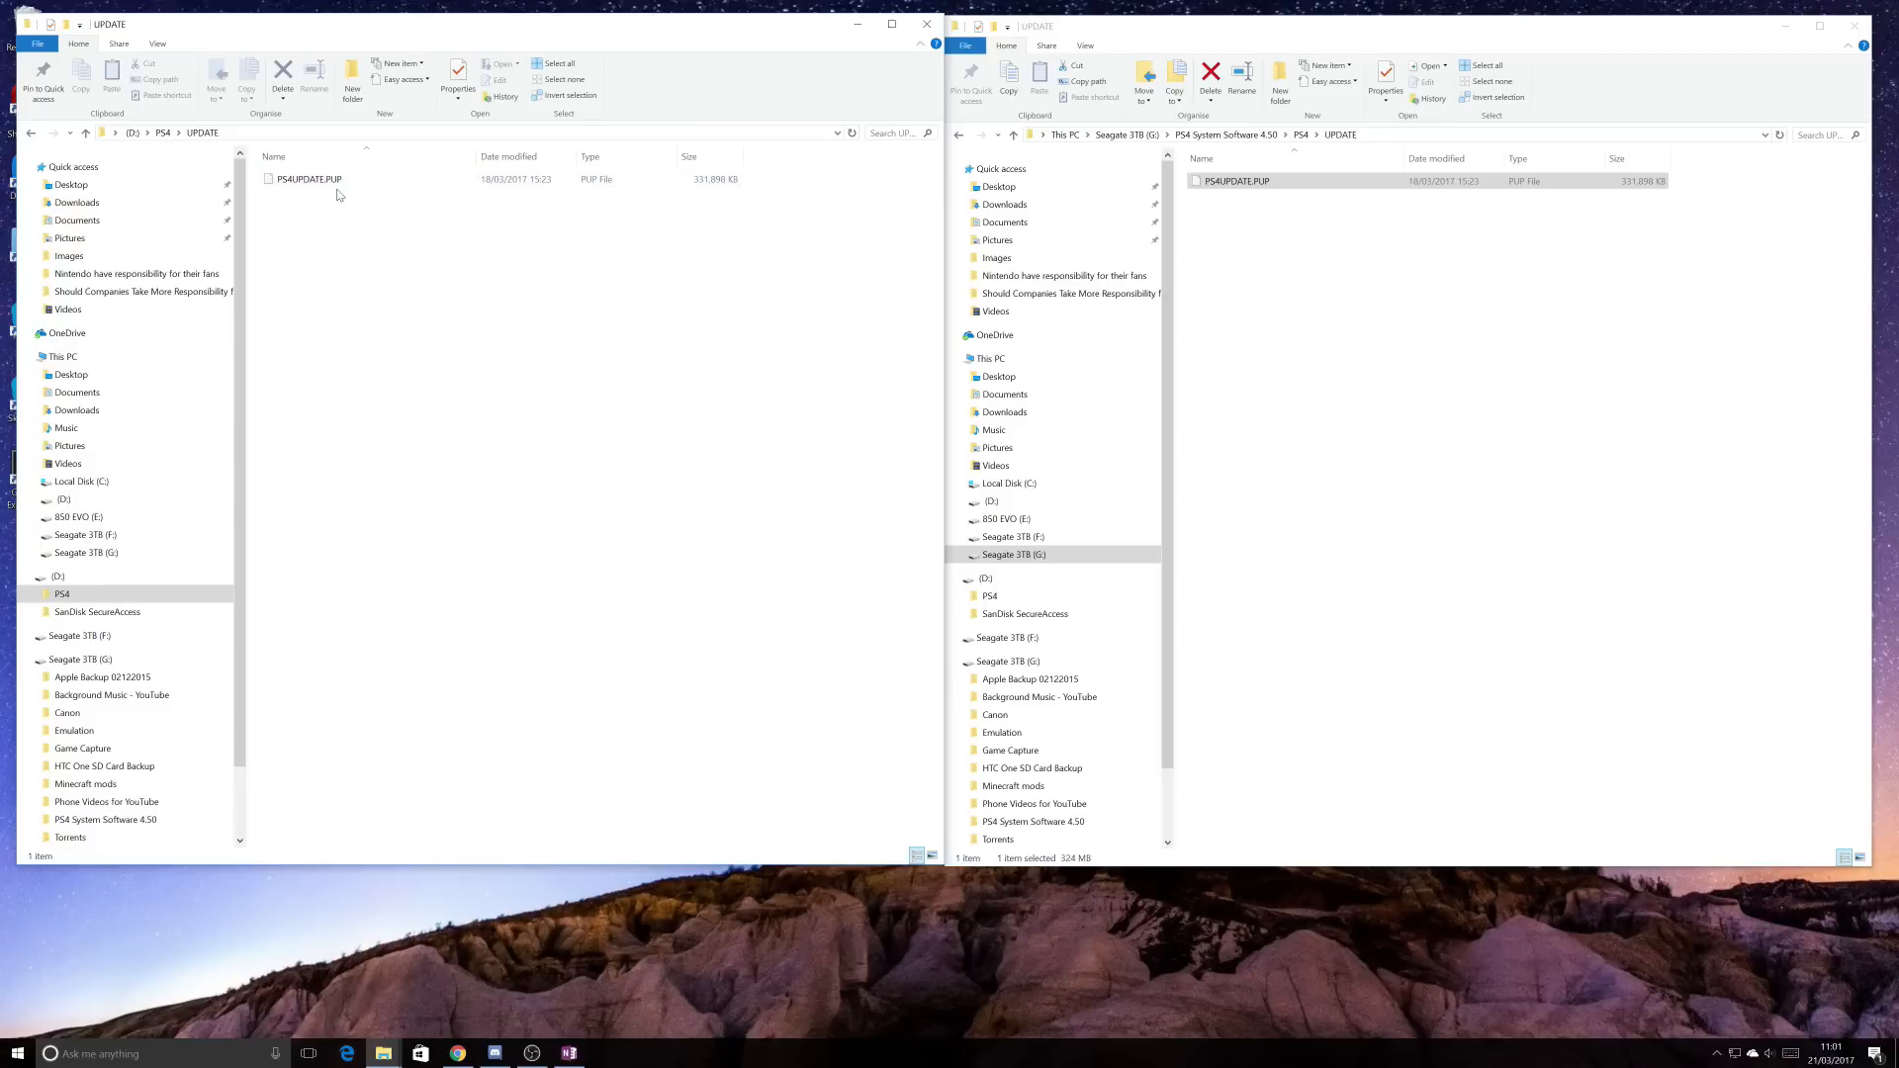